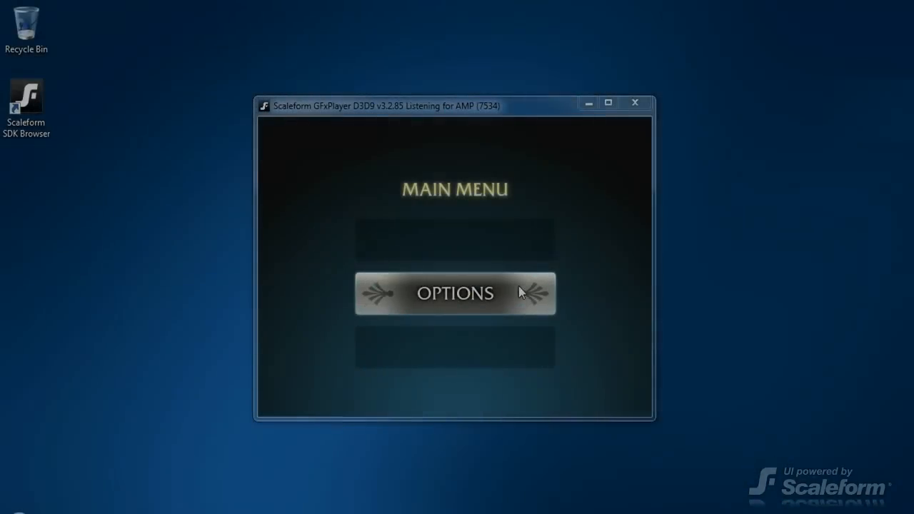
Browse in Explorer through Development, Flash and CLIK into the tutorial folder
{"action": "left_click", "coordinate": [455, 293]}
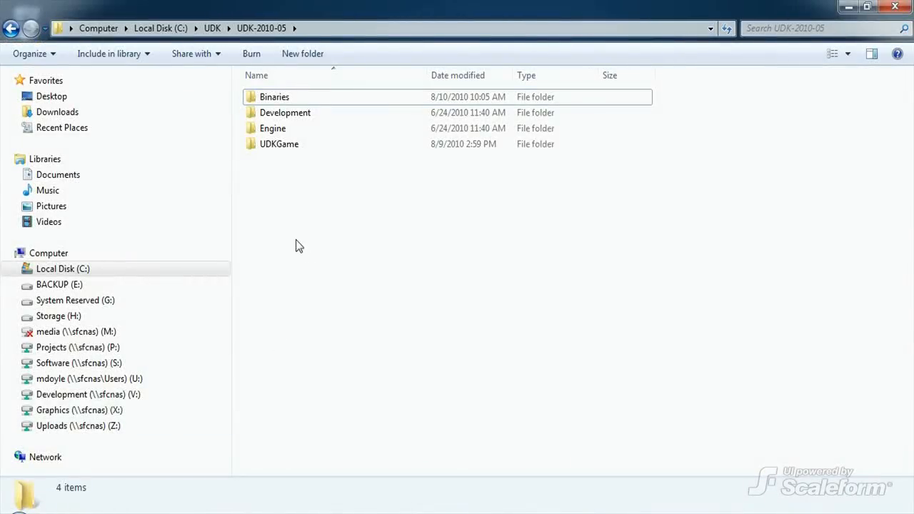
{"action": "mouse_move", "coordinate": [299, 241]}
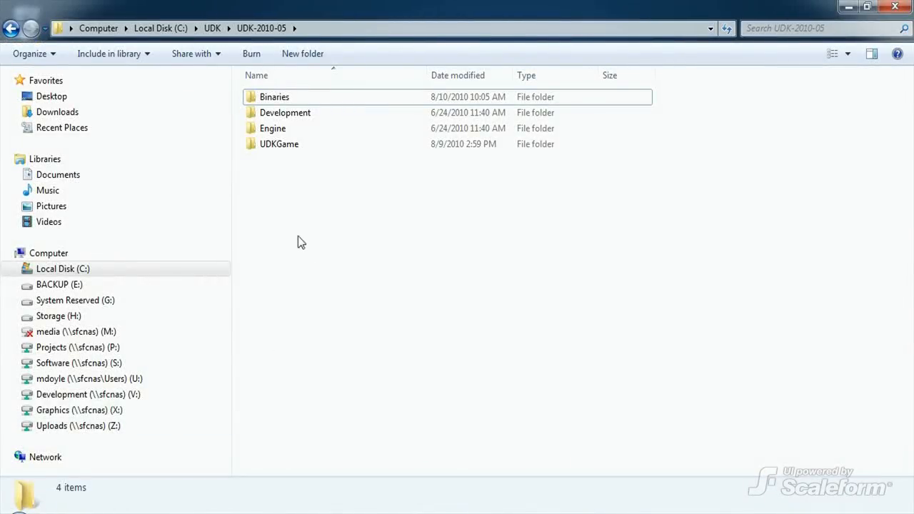
{"action": "double_click", "coordinate": [285, 112]}
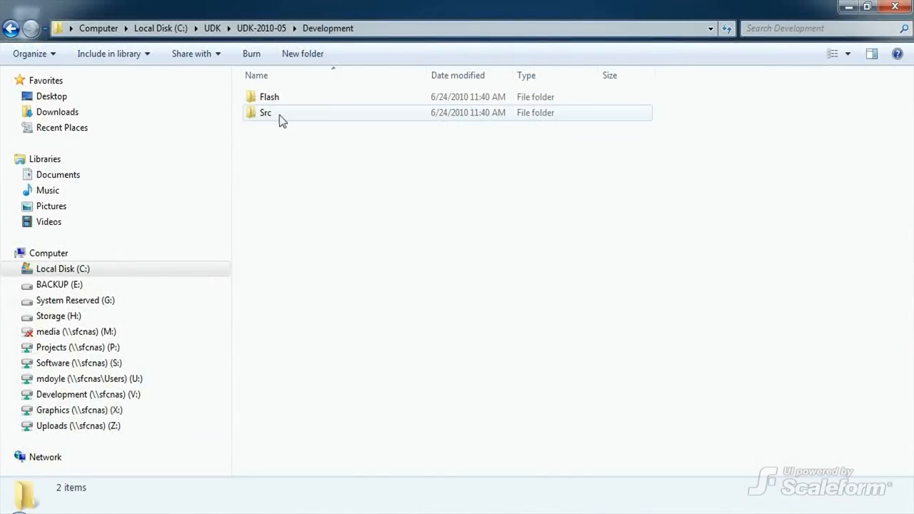
{"action": "double_click", "coordinate": [269, 96]}
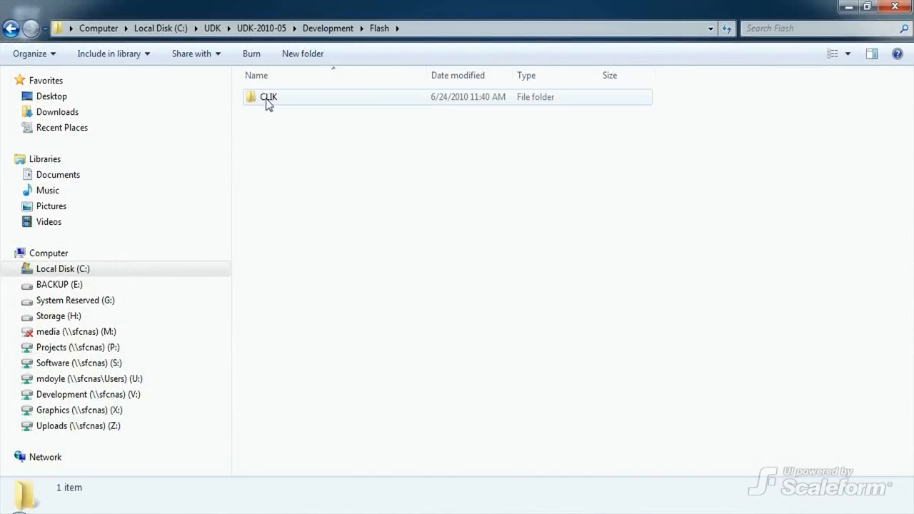
{"action": "double_click", "coordinate": [269, 97]}
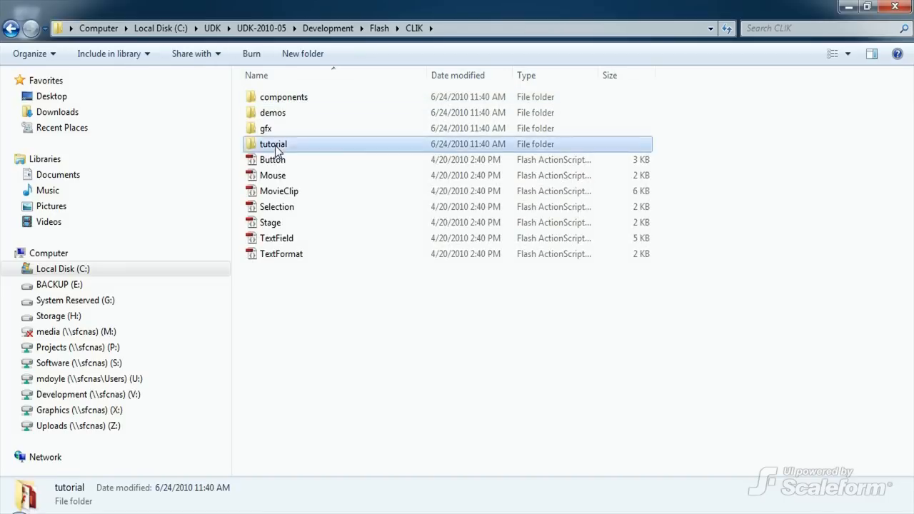
{"action": "double_click", "coordinate": [273, 143]}
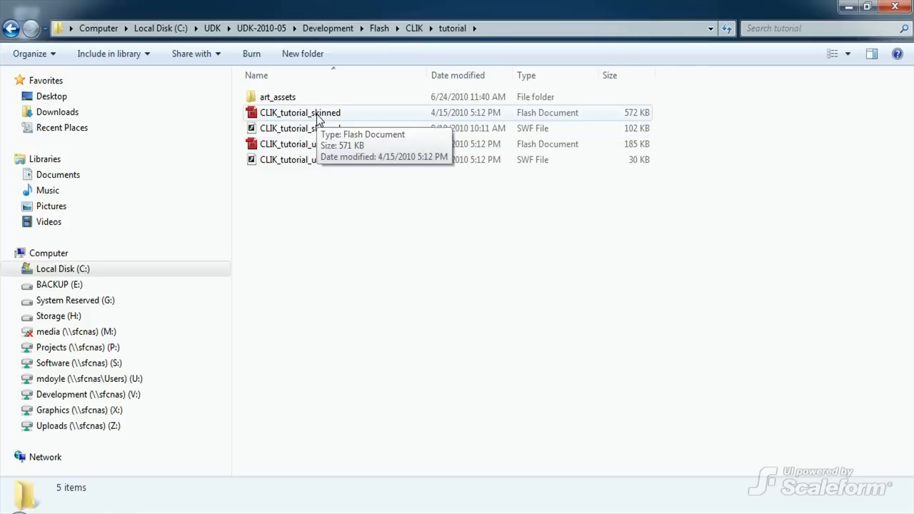
Open CLIK_tutorial_skinned.fla in Flash CS4 to view the Main Menu layout
{"action": "double_click", "coordinate": [300, 112]}
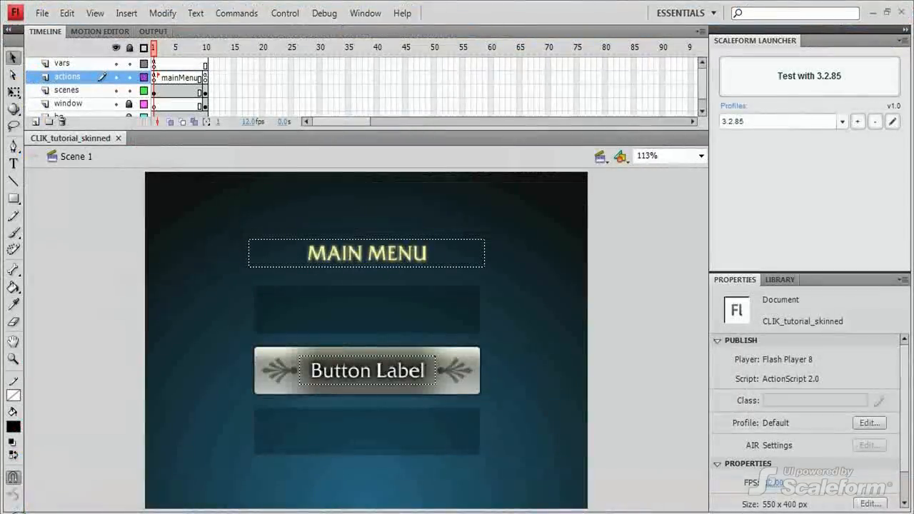
{"action": "mouse_move", "coordinate": [494, 317]}
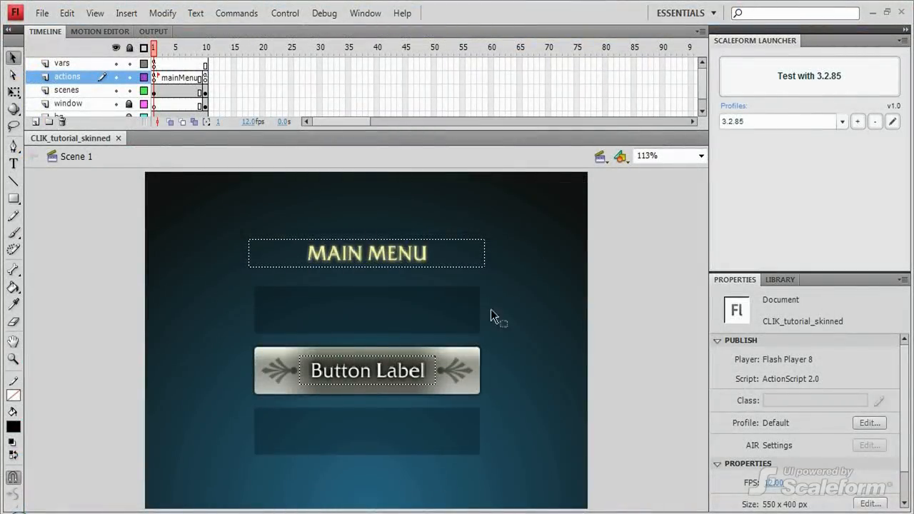
{"action": "mouse_move", "coordinate": [438, 318]}
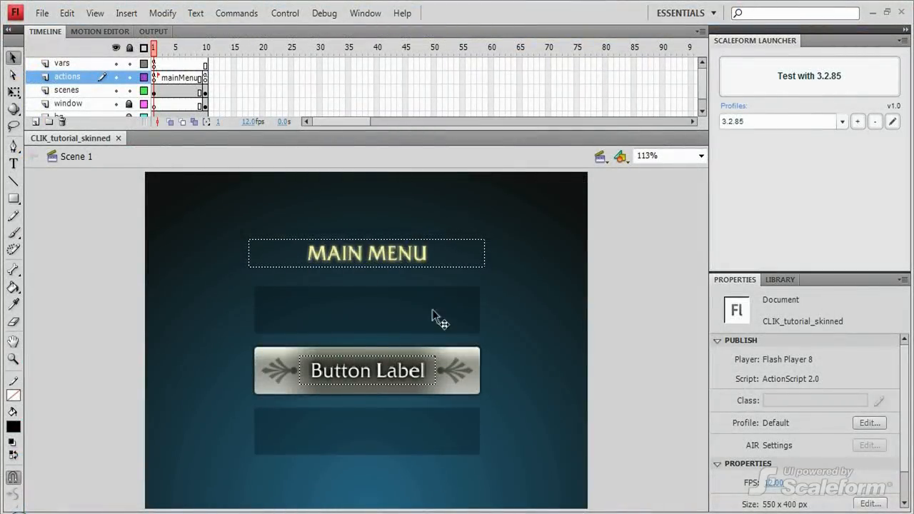
{"action": "mouse_move", "coordinate": [391, 232]}
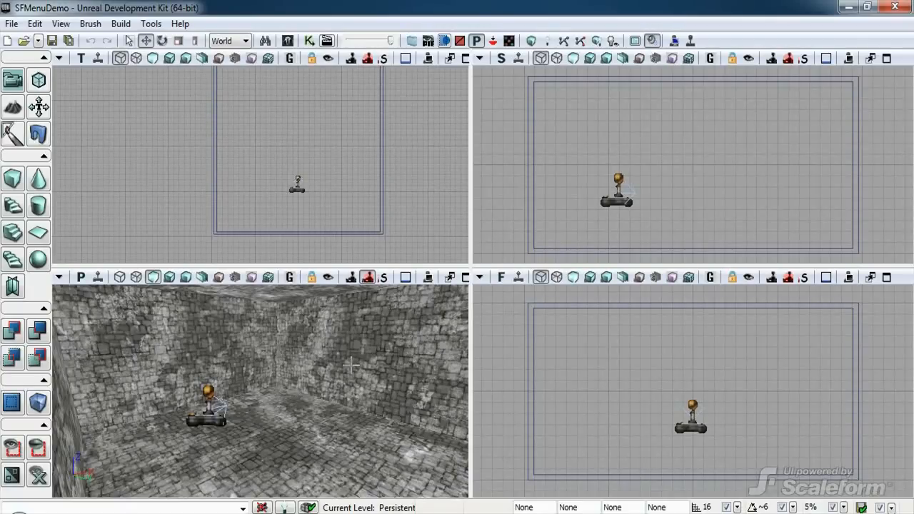
{"action": "mouse_move", "coordinate": [291, 89]}
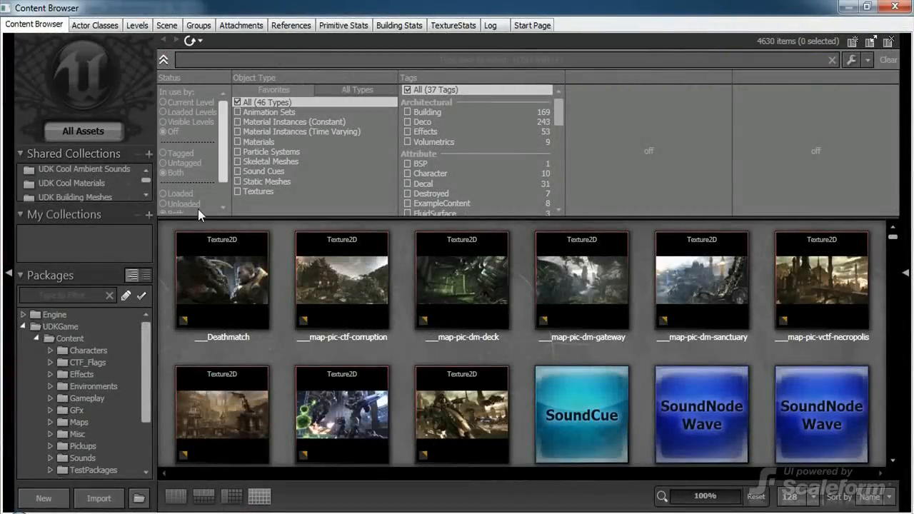
{"action": "mouse_move", "coordinate": [98, 498]}
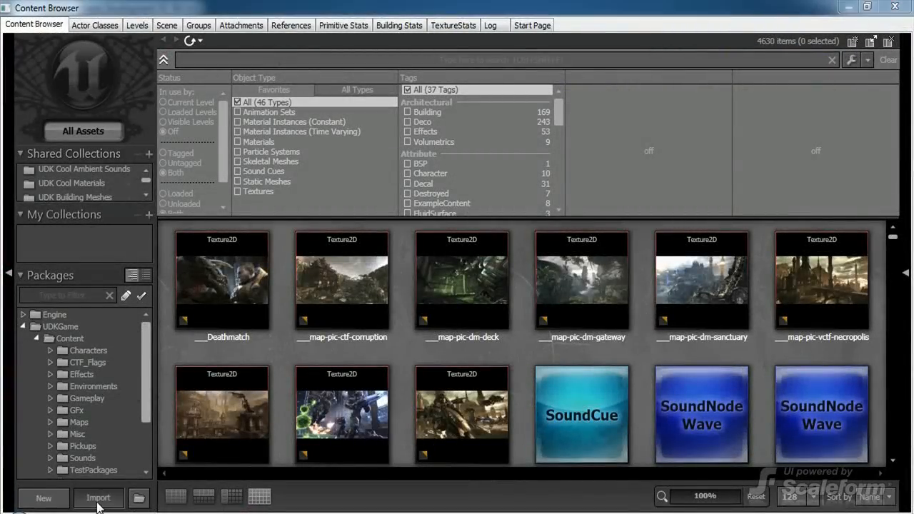
Start a Content Browser import and browse to the tutorial folder holding CLIK_tutorial_skinned.swf
{"action": "left_click", "coordinate": [98, 498]}
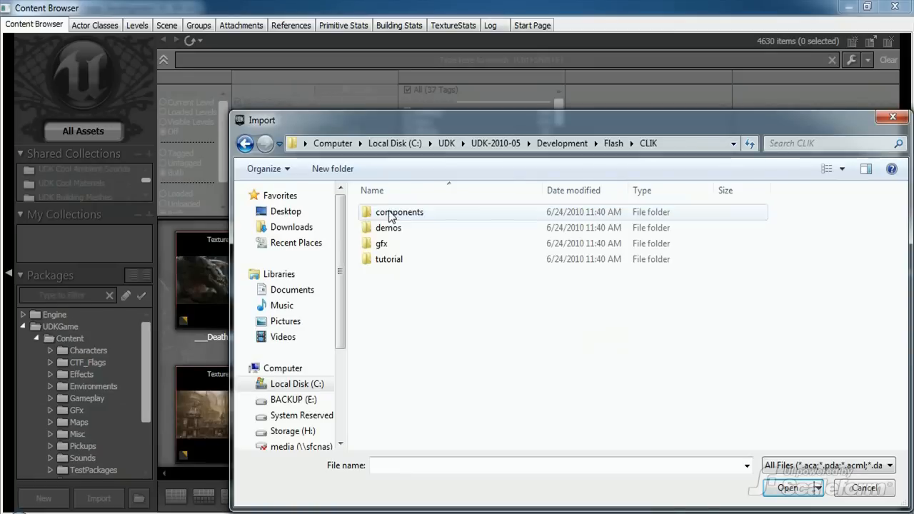
{"action": "double_click", "coordinate": [389, 259]}
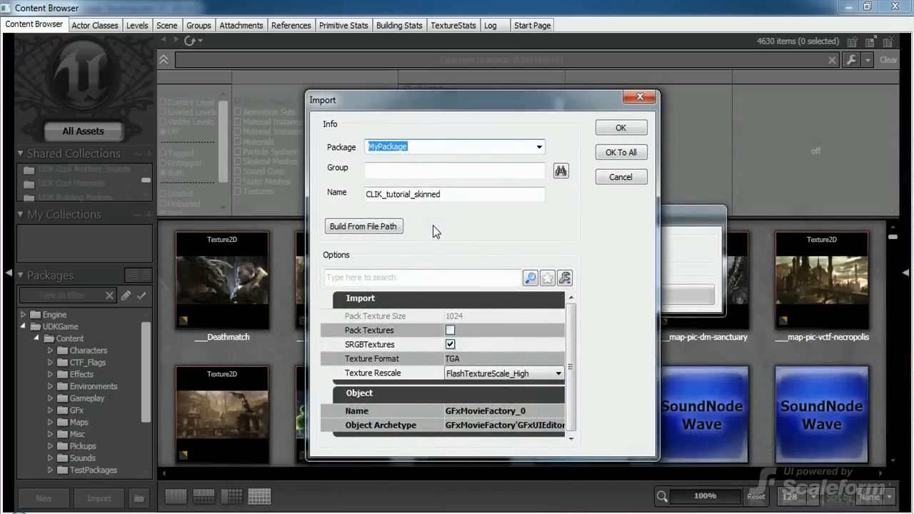
Change the import package name to MyScaleformMenu and confirm the import
{"action": "left_click", "coordinate": [453, 194]}
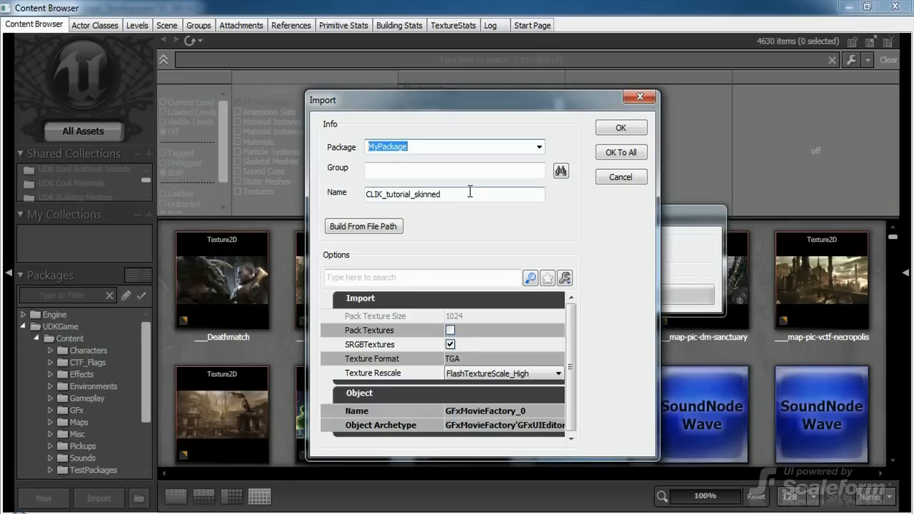
{"action": "type", "text": "M"}
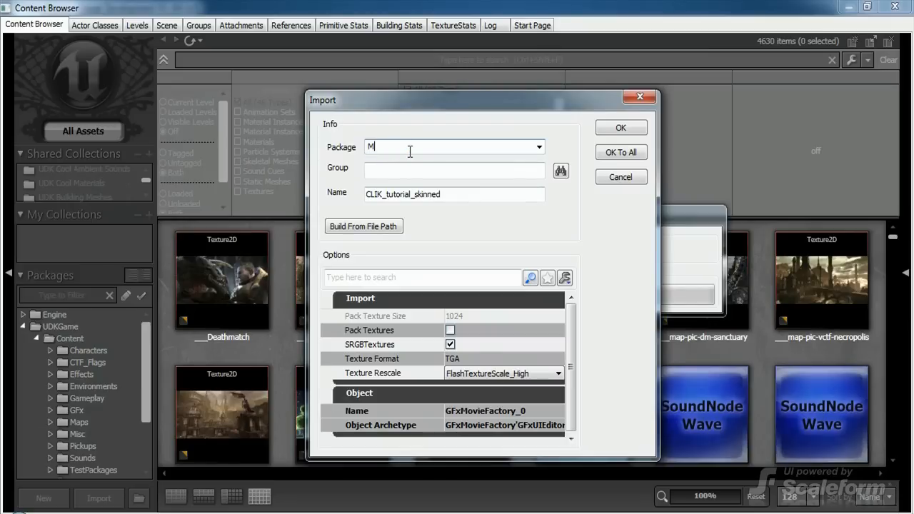
{"action": "type", "text": "yScaleformMenu"}
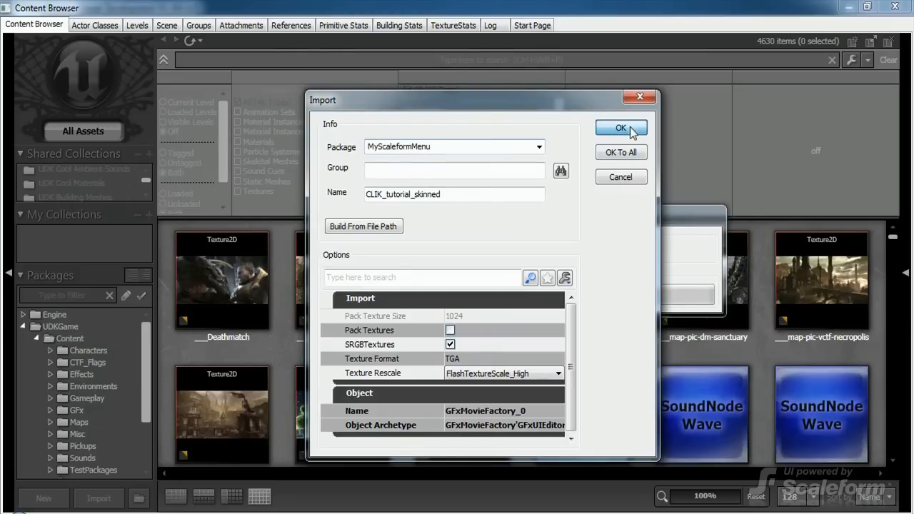
{"action": "left_click", "coordinate": [619, 128]}
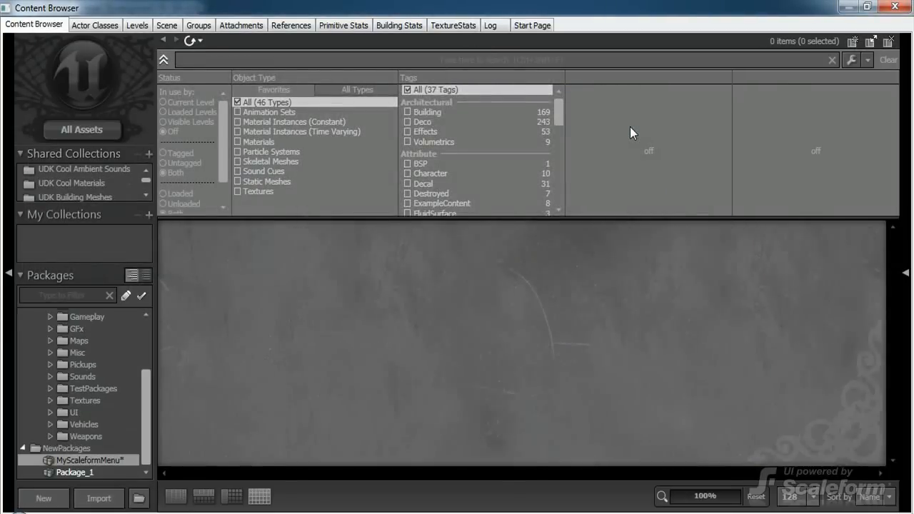
Save the MyScaleformMenu package from the NewPackages list
{"action": "left_click", "coordinate": [74, 472]}
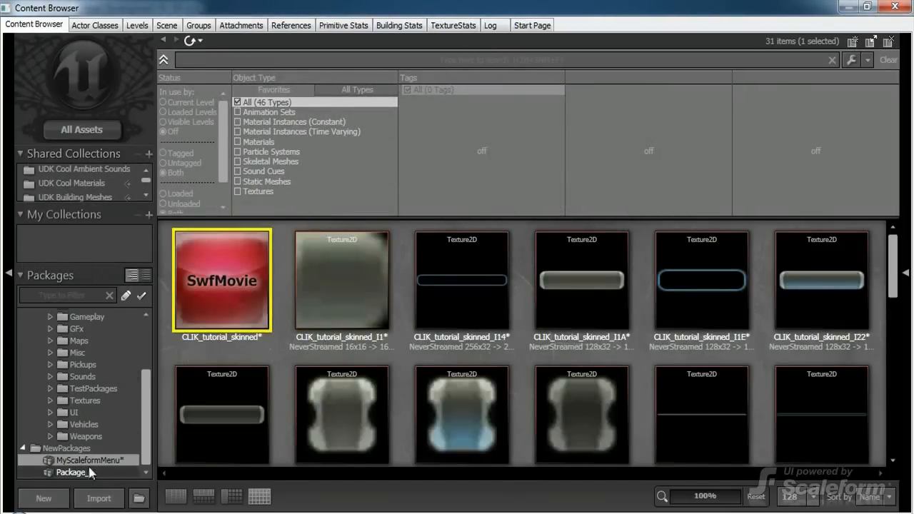
{"action": "right_click", "coordinate": [75, 472]}
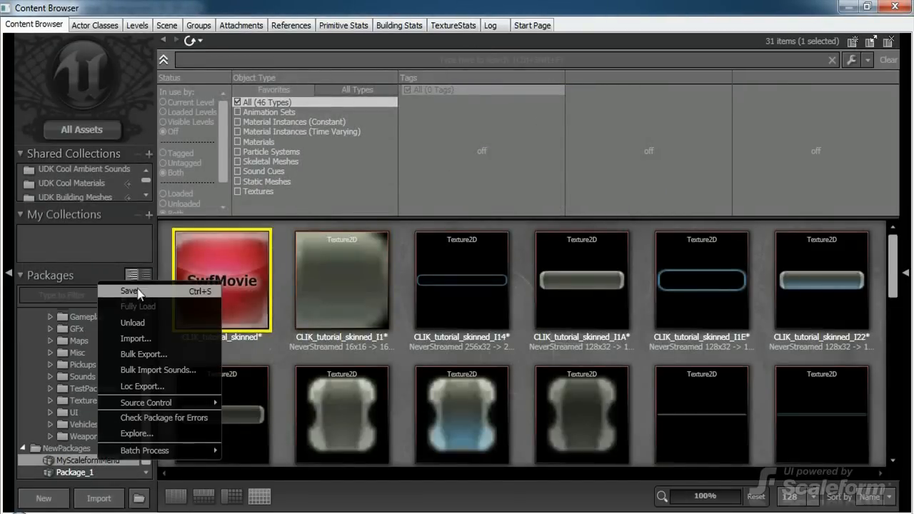
{"action": "left_click", "coordinate": [129, 291]}
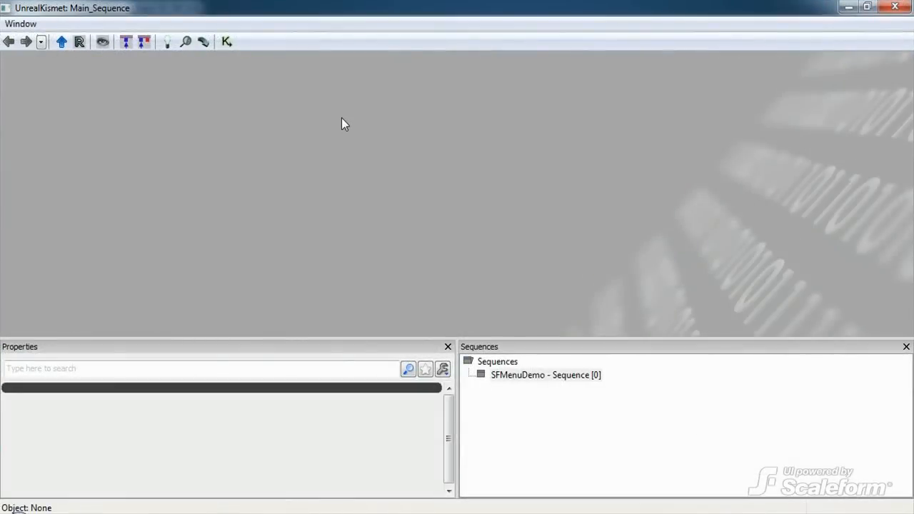
Add a Level Loaded event and Open GFx Movie action, linking Loaded and Visible to In
{"action": "right_click", "coordinate": [343, 123]}
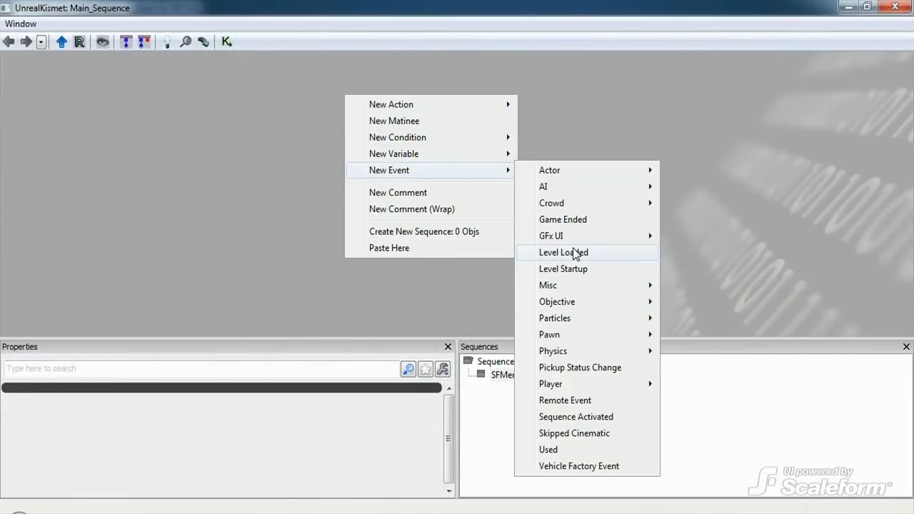
{"action": "left_click", "coordinate": [563, 252]}
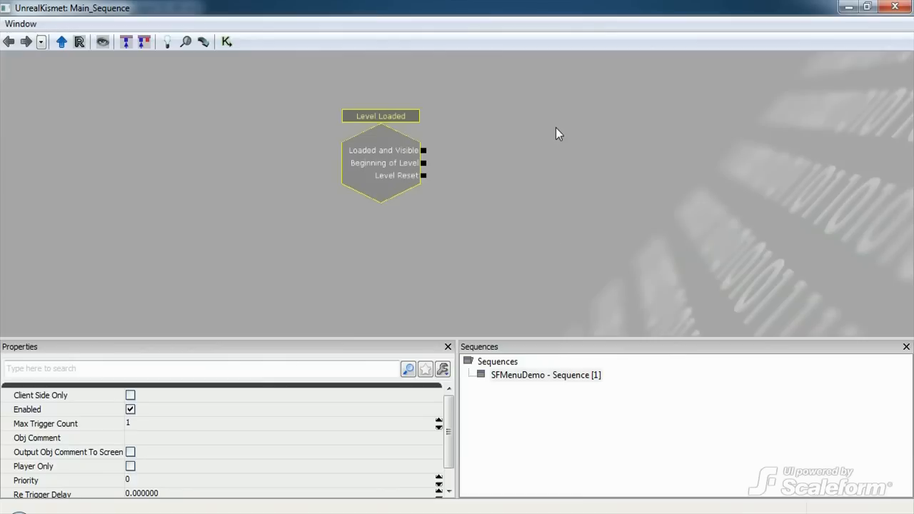
{"action": "right_click", "coordinate": [559, 133]}
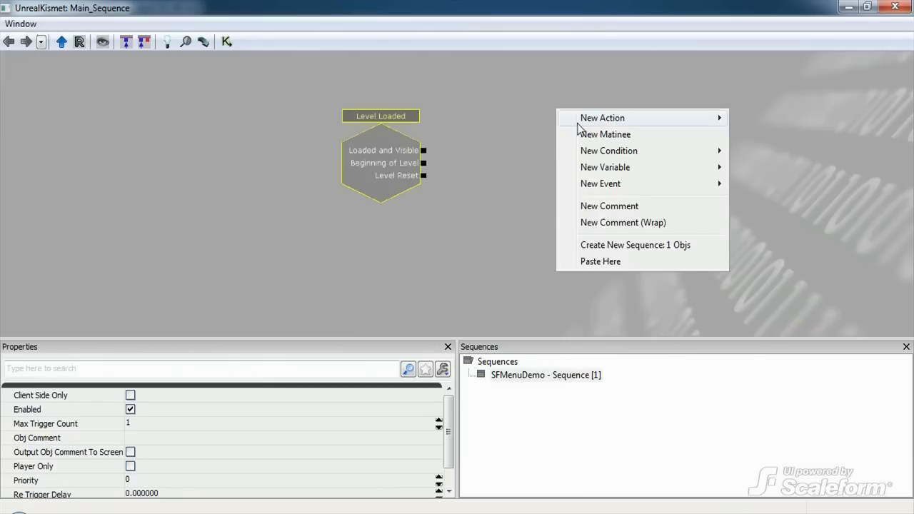
{"action": "mouse_move", "coordinate": [602, 117]}
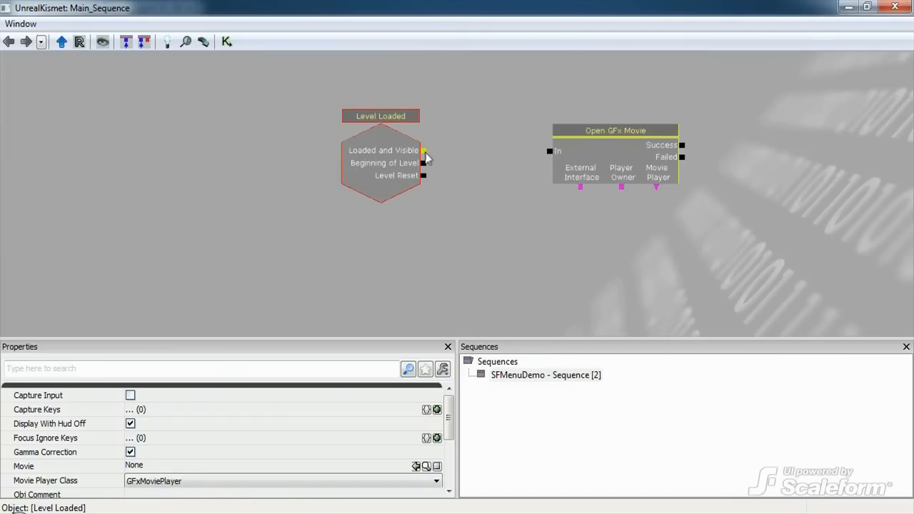
{"action": "left_click_drag", "start_coordinate": [424, 150], "coordinate": [550, 151]}
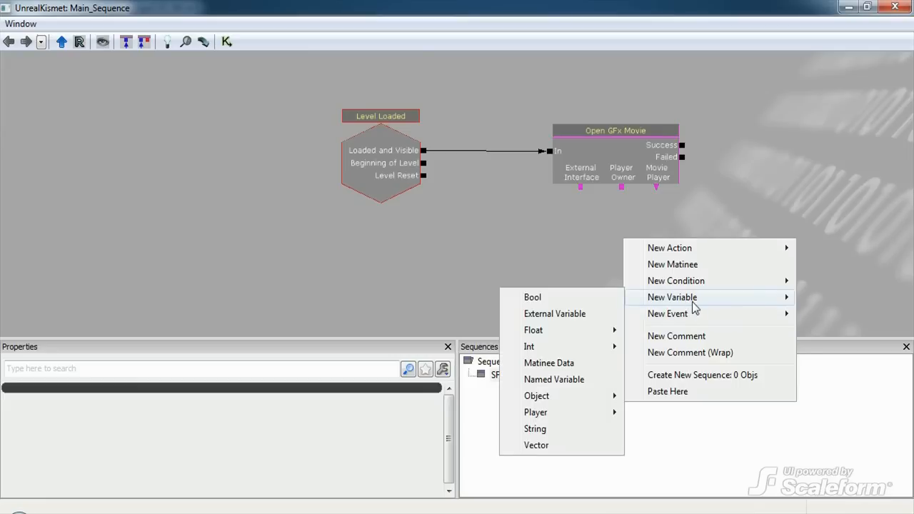
{"action": "mouse_move", "coordinate": [536, 412]}
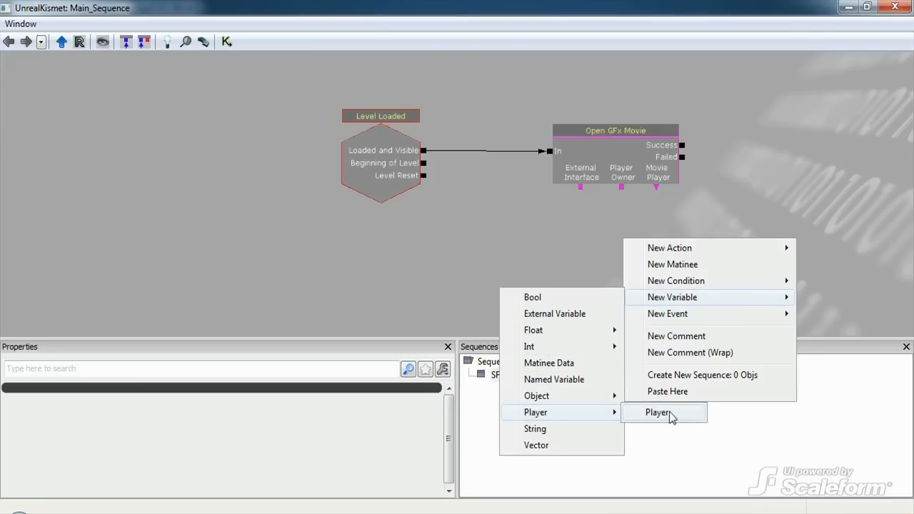
Add a Player variable limited to Player 0 and select it for linking
{"action": "left_click", "coordinate": [657, 412]}
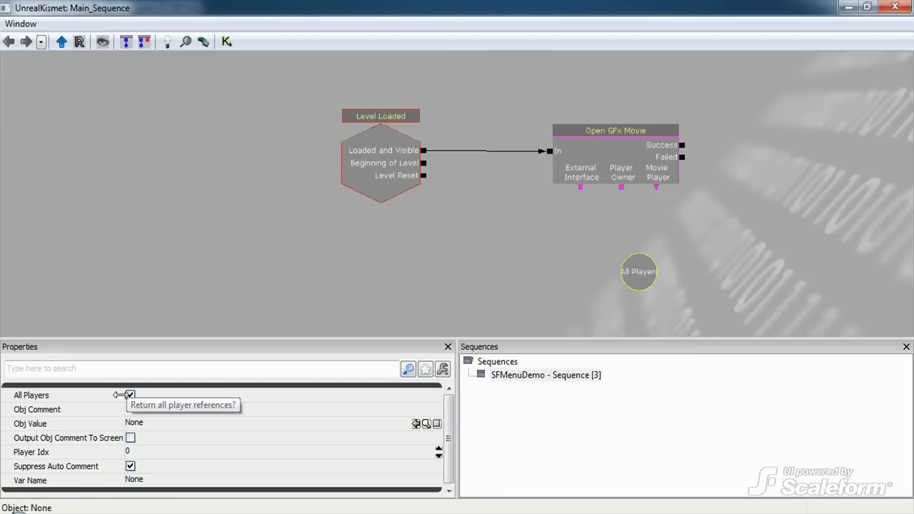
{"action": "left_click", "coordinate": [130, 395]}
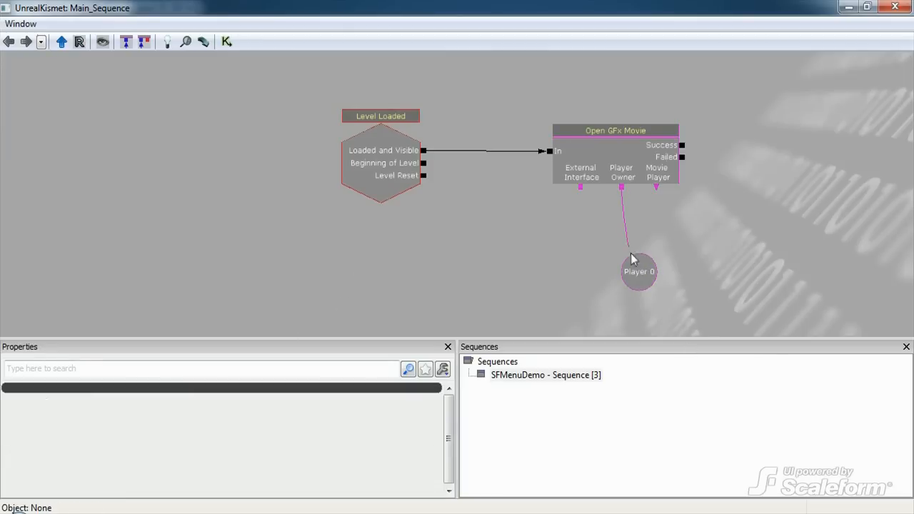
{"action": "left_click", "coordinate": [638, 271]}
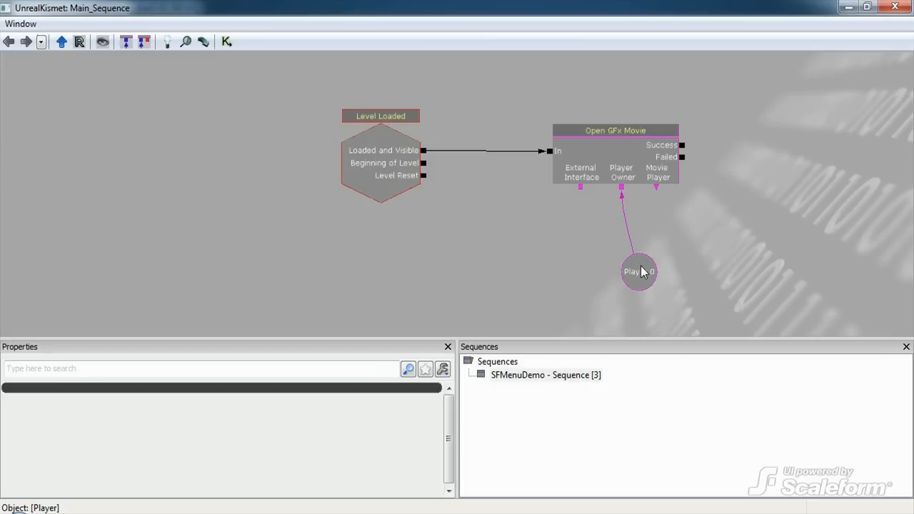
{"action": "mouse_move", "coordinate": [637, 263]}
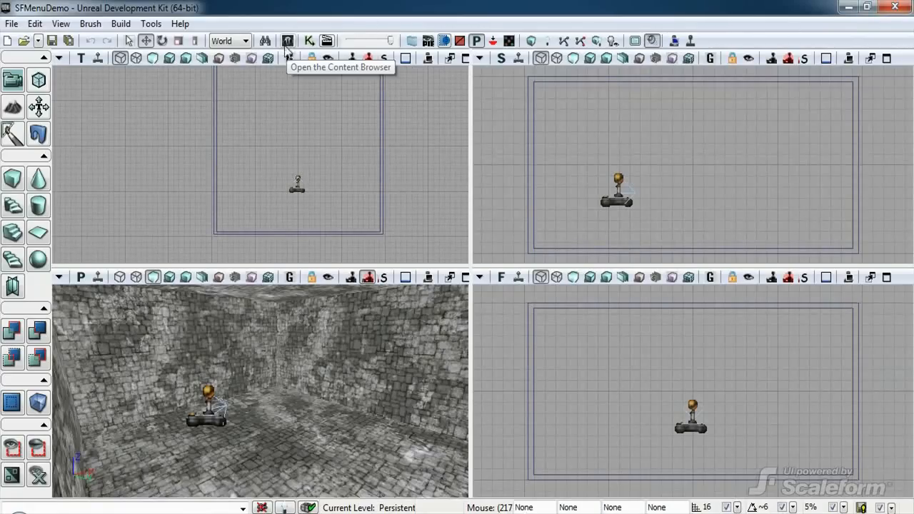
Assign CLIK_tutorial_skinned to Open GFx Movie and enable Capture Input and Take Focus
{"action": "left_click", "coordinate": [287, 41]}
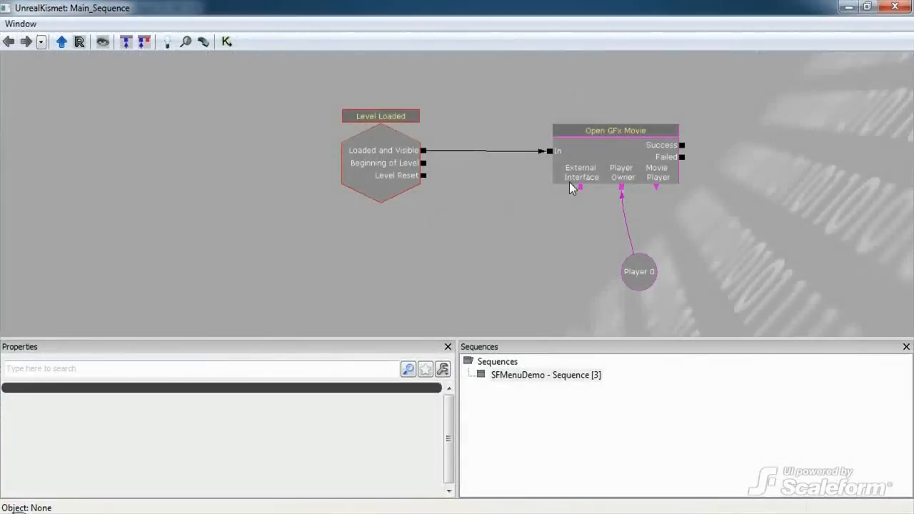
{"action": "left_click", "coordinate": [614, 130]}
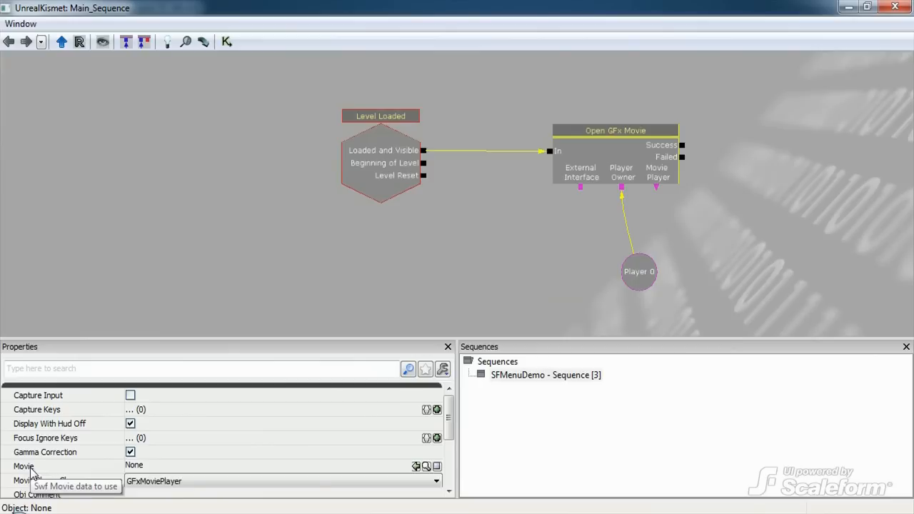
{"action": "mouse_move", "coordinate": [271, 470]}
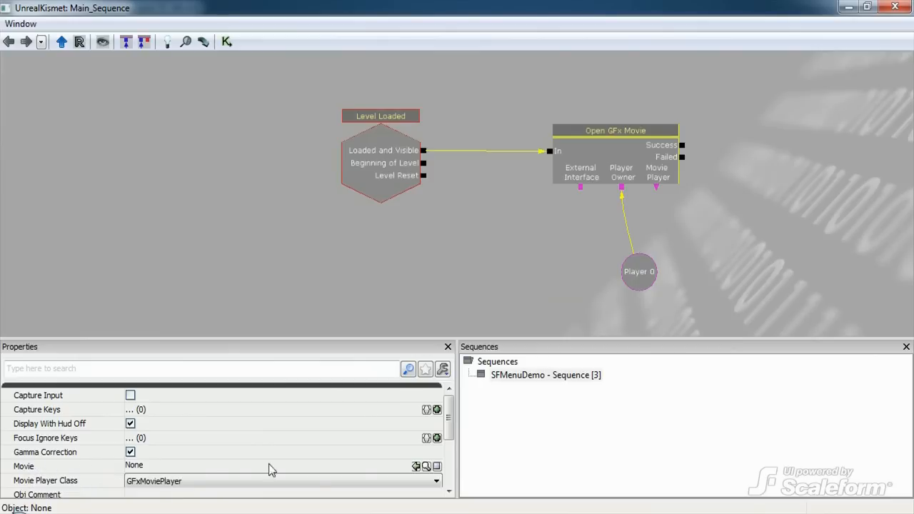
{"action": "left_click", "coordinate": [416, 466]}
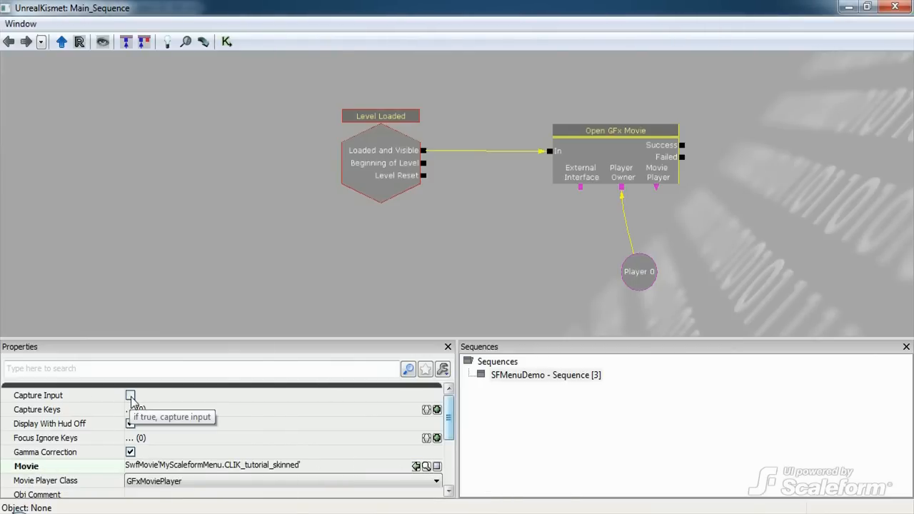
{"action": "left_click", "coordinate": [130, 394]}
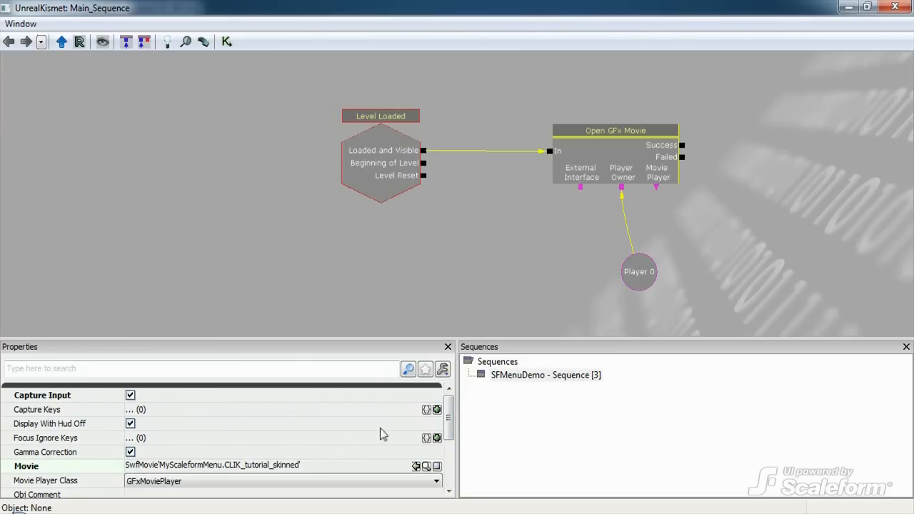
{"action": "scroll", "scroll_direction": "down", "scroll_amount": 3}
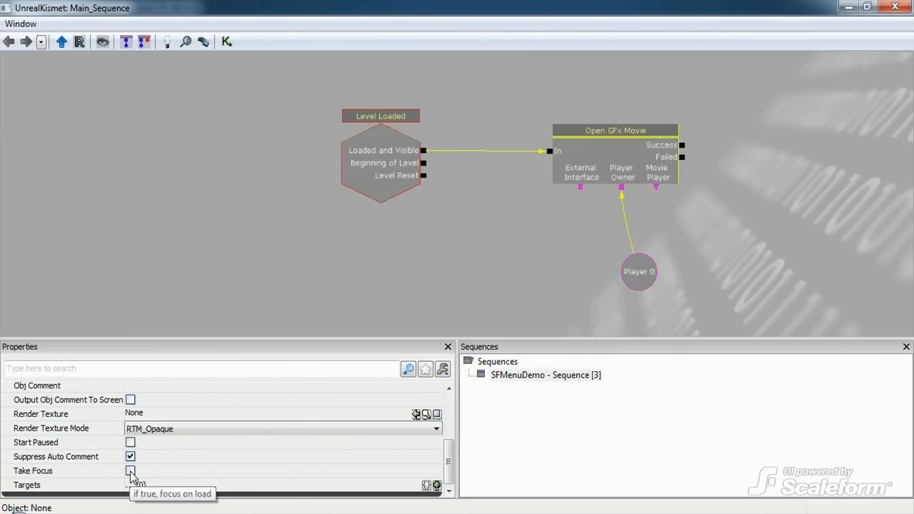
{"action": "left_click", "coordinate": [130, 470]}
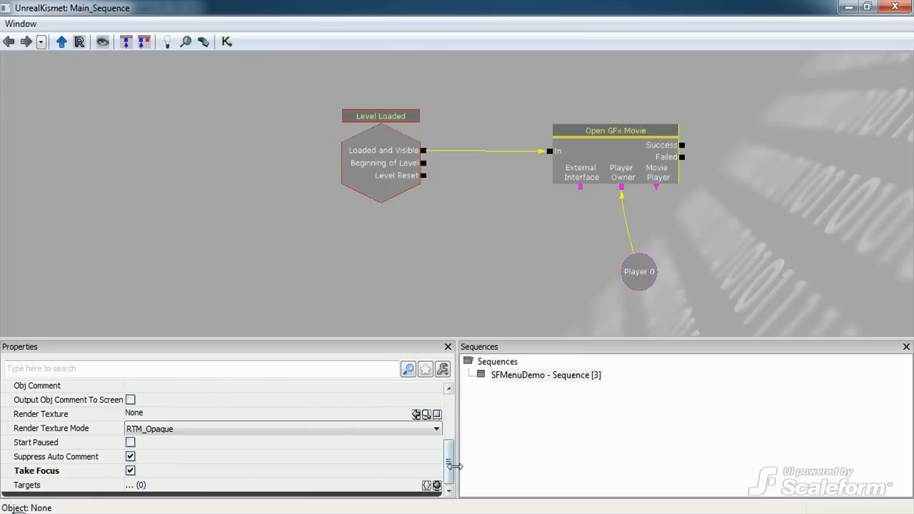
{"action": "scroll", "scroll_direction": "down", "scroll_amount": 3}
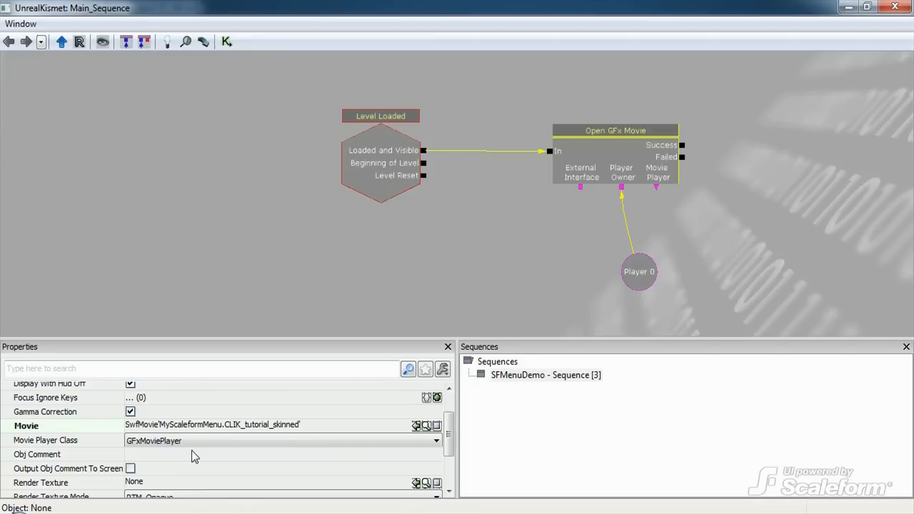
{"action": "mouse_move", "coordinate": [199, 460]}
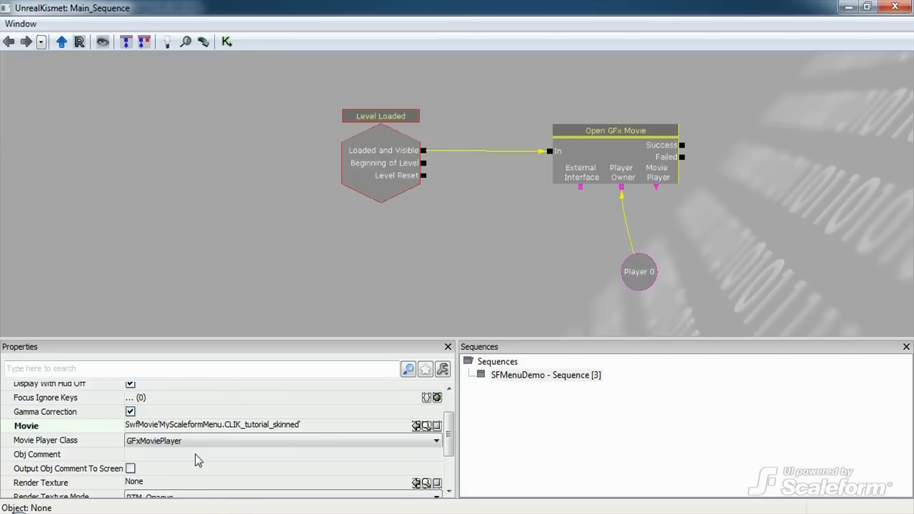
{"action": "mouse_move", "coordinate": [401, 279]}
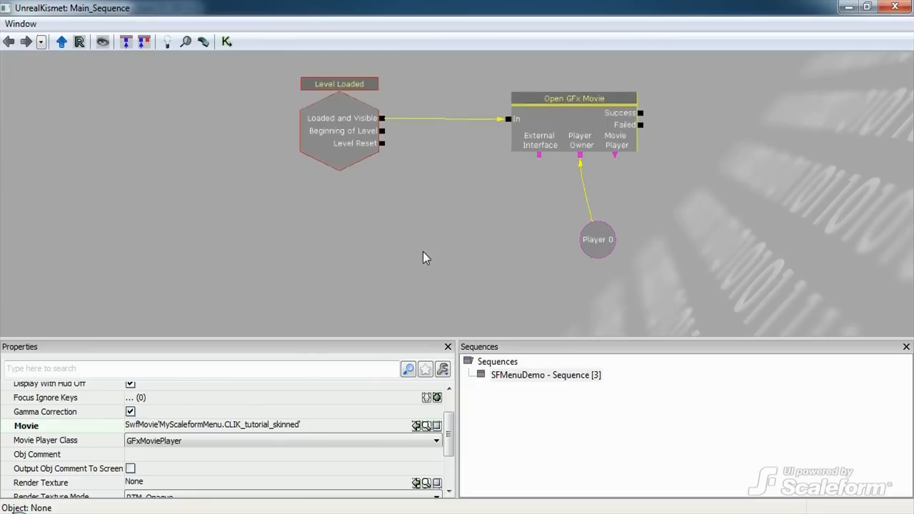
Add a Player Spawned event and Toggle Cinematic Mode with Disable Input and Movement unchecked
{"action": "right_click", "coordinate": [423, 257]}
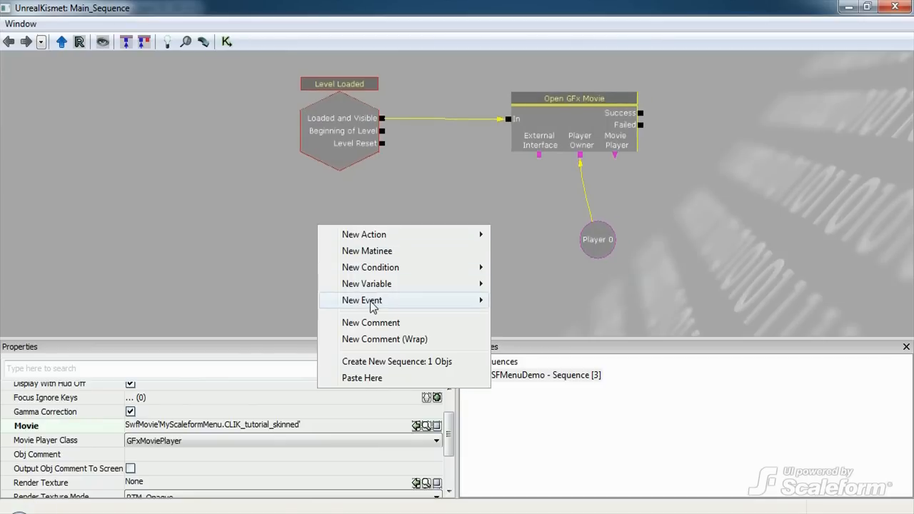
{"action": "left_click", "coordinate": [362, 300]}
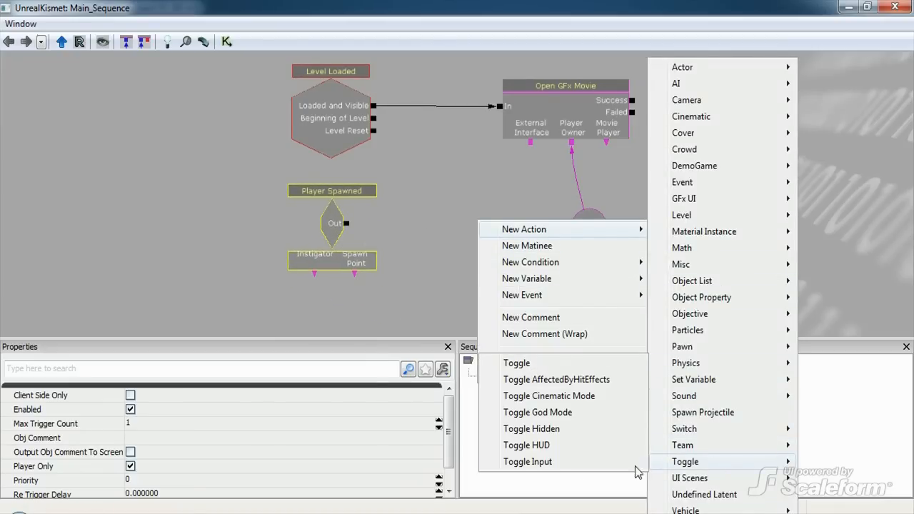
{"action": "left_click", "coordinate": [548, 396]}
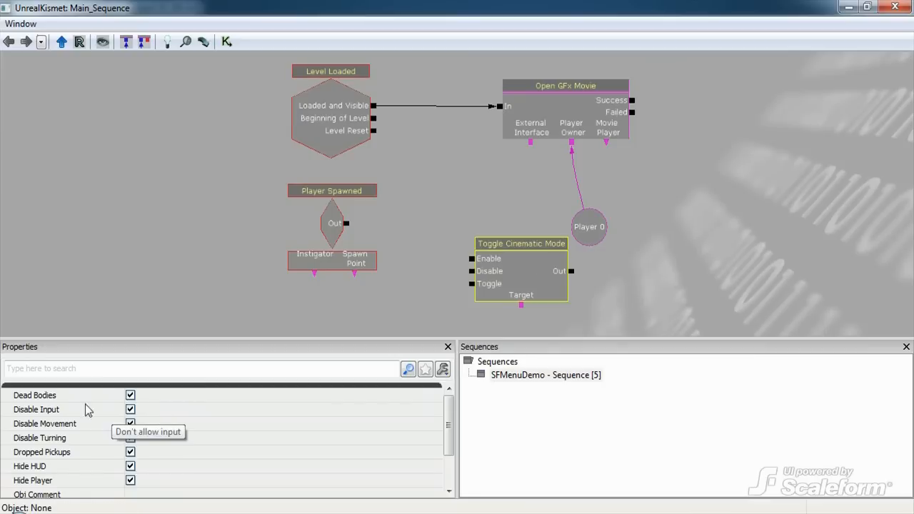
{"action": "left_click", "coordinate": [130, 409]}
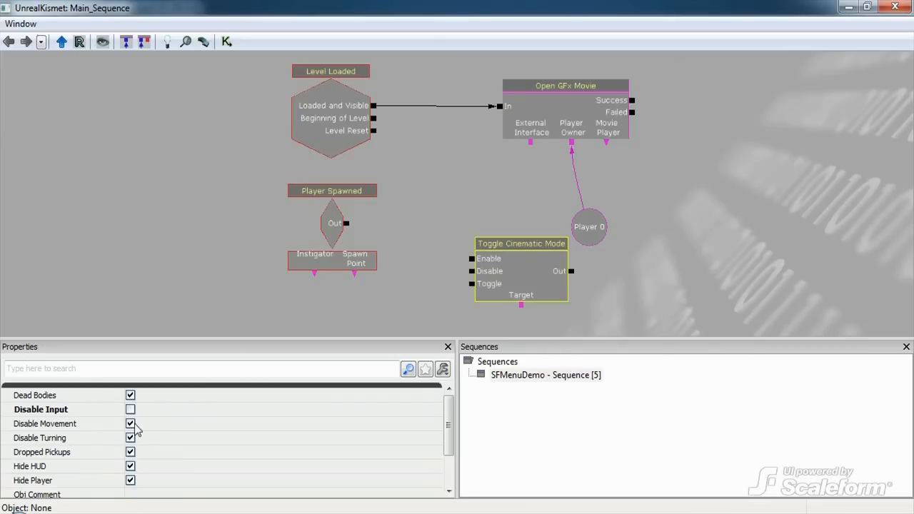
{"action": "left_click", "coordinate": [129, 423]}
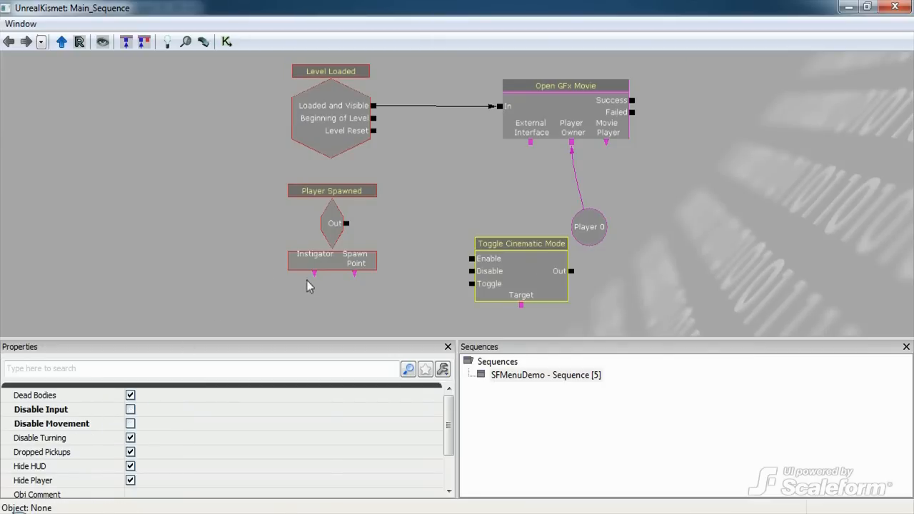
Wire Player Spawned to the Enable input and connect Player 0 as the target
{"action": "left_click_drag", "start_coordinate": [345, 223], "coordinate": [432, 246]}
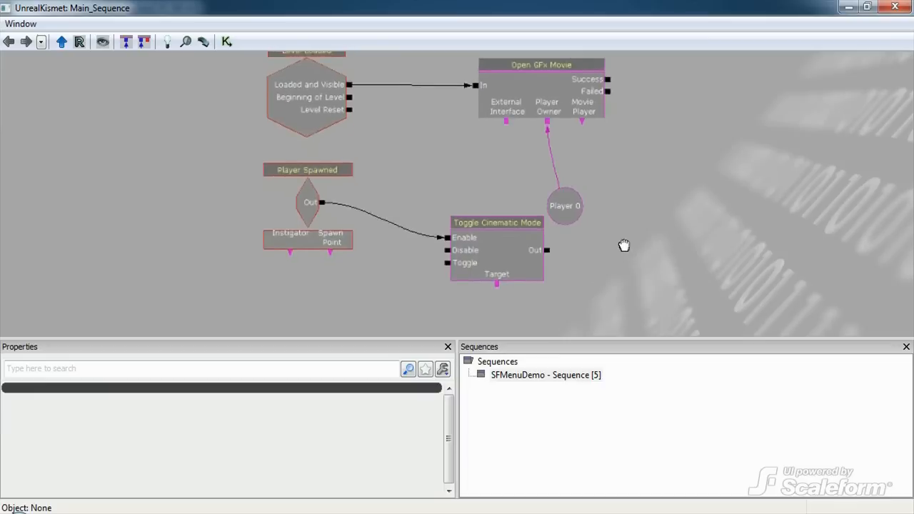
{"action": "left_click", "coordinate": [564, 206]}
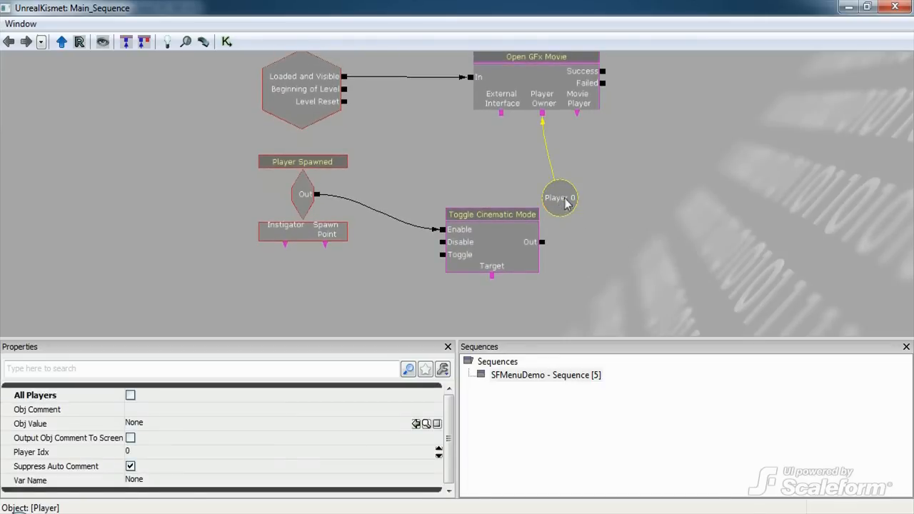
{"action": "left_click_drag", "start_coordinate": [560, 198], "coordinate": [568, 317]}
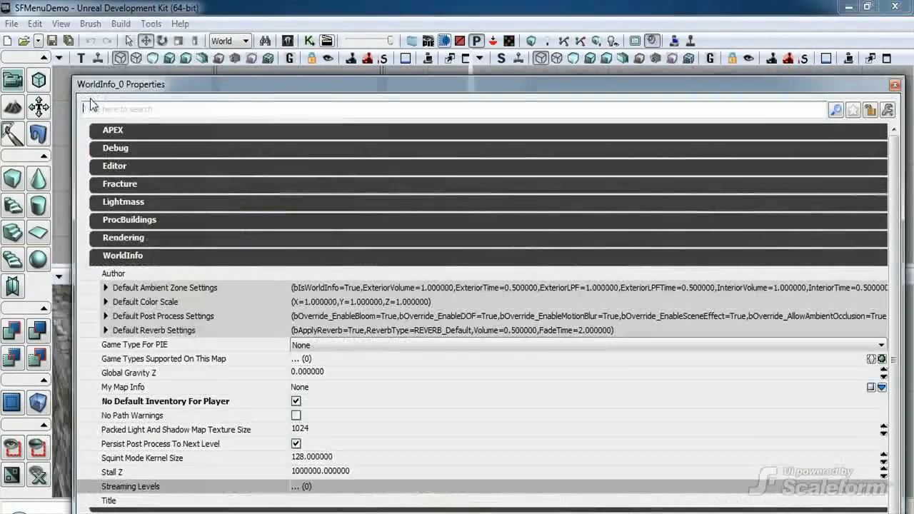
{"action": "mouse_move", "coordinate": [350, 268]}
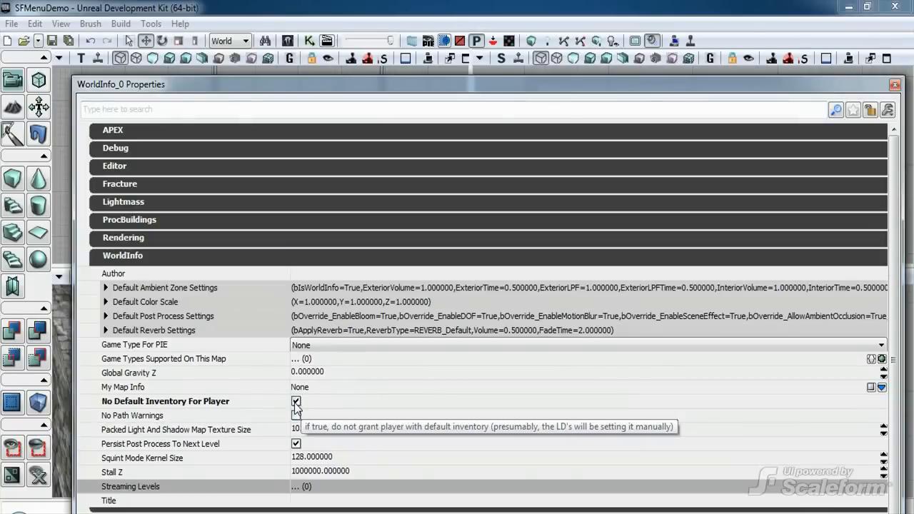
Close the WorldInfo properties window, returning to the level viewports
{"action": "left_click", "coordinate": [894, 84]}
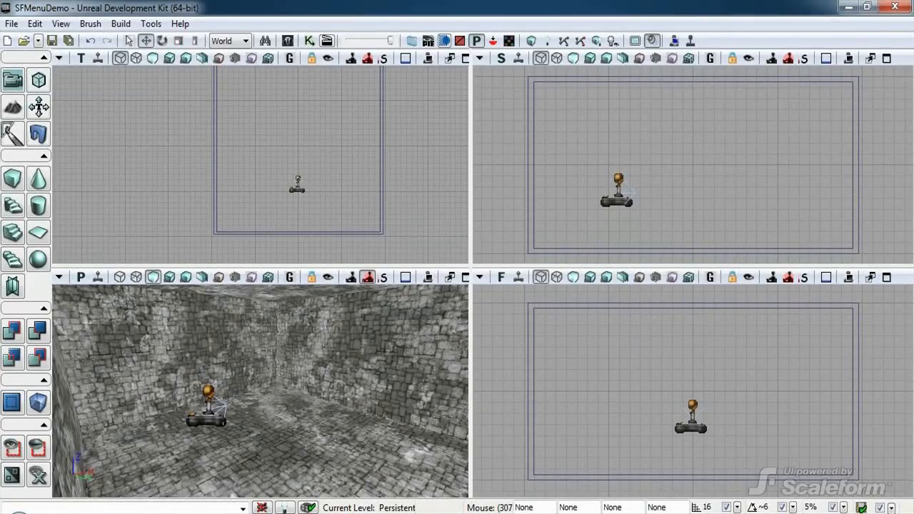
{"action": "mouse_move", "coordinate": [760, 184]}
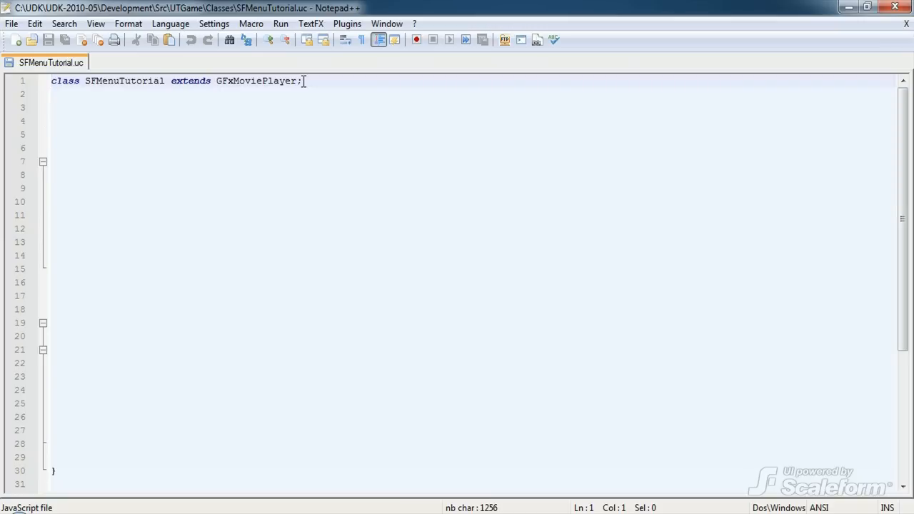
{"action": "mouse_move", "coordinate": [202, 81]}
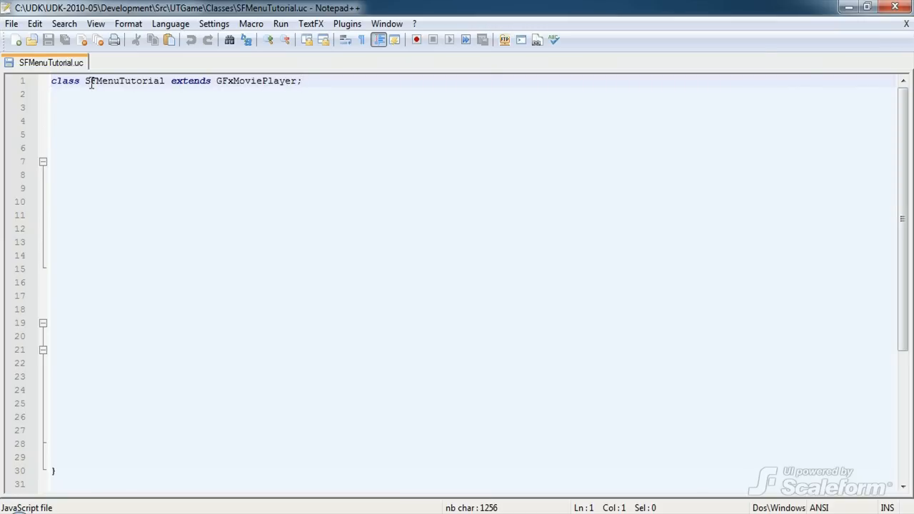
Add 'var GFxClikWidget StartButton;' and 'var GFxObject MainMenuTitle;' below the class line
{"action": "type", "text": "var GFxClikWidget StartButton;"}
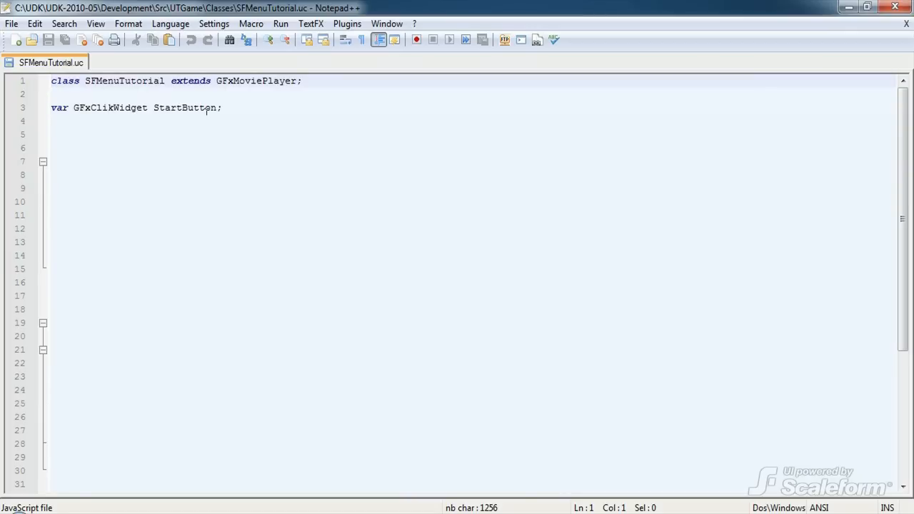
{"action": "type", "text": "var GFxObject MainMenuTitle;"}
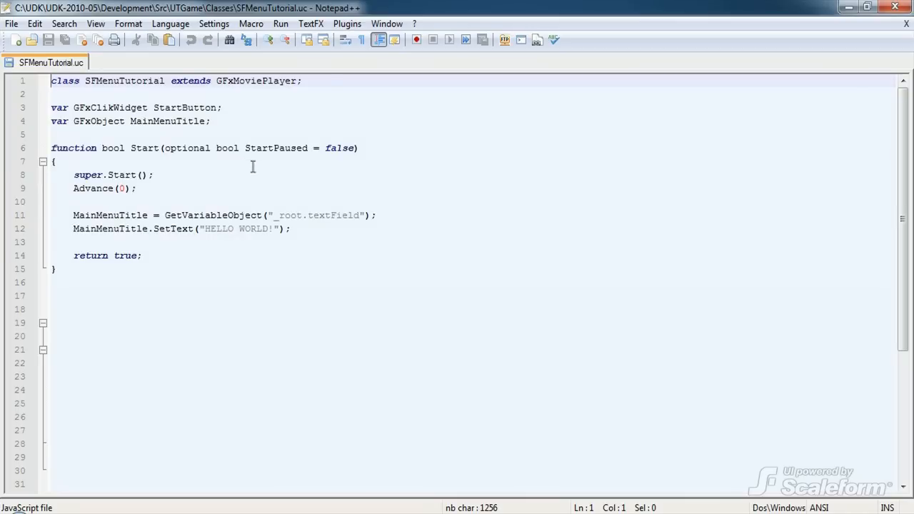
{"action": "mouse_move", "coordinate": [360, 175]}
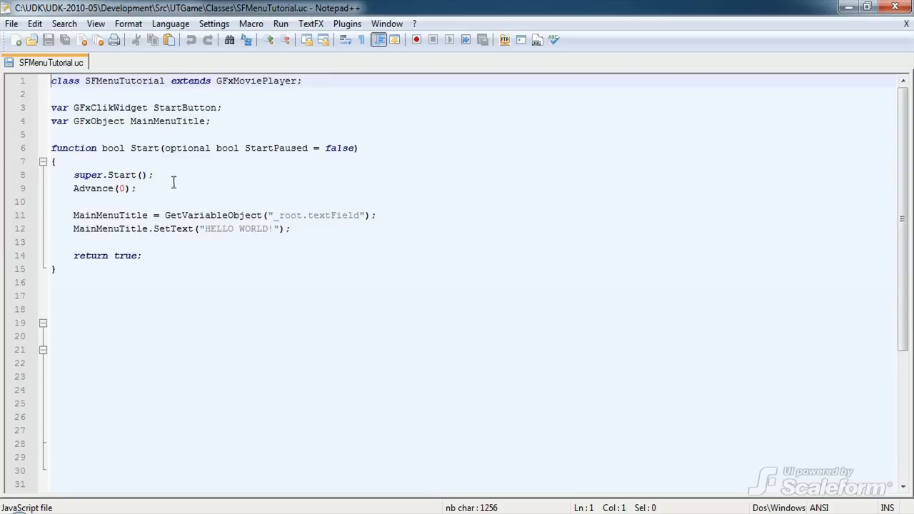
{"action": "mouse_move", "coordinate": [69, 188]}
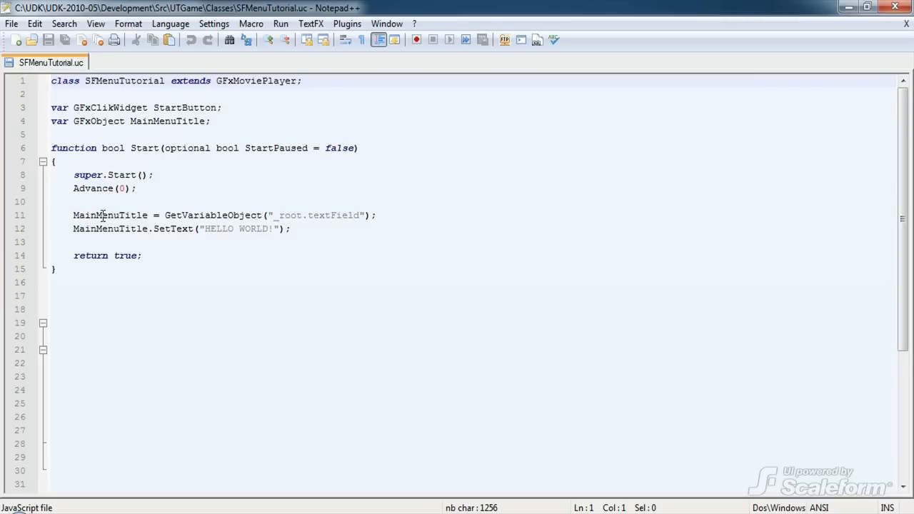
{"action": "mouse_move", "coordinate": [234, 221]}
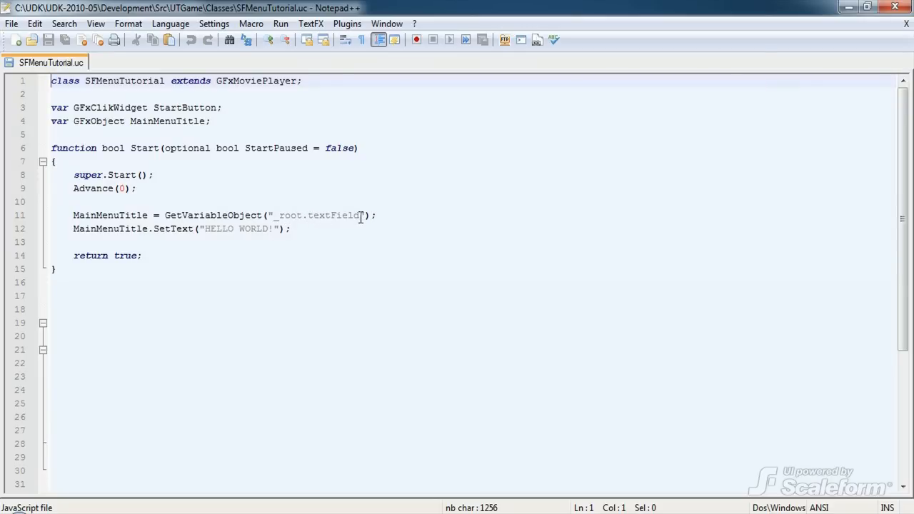
{"action": "mouse_move", "coordinate": [79, 211]}
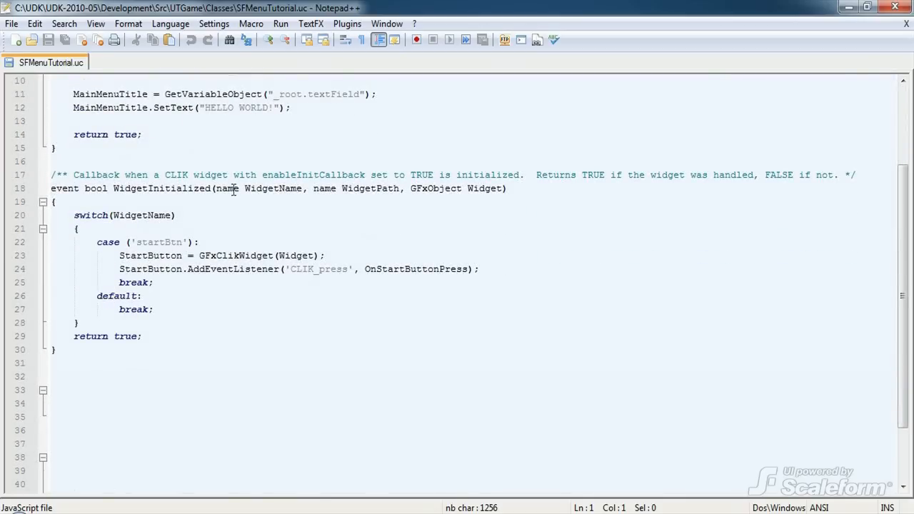
{"action": "mouse_move", "coordinate": [339, 194]}
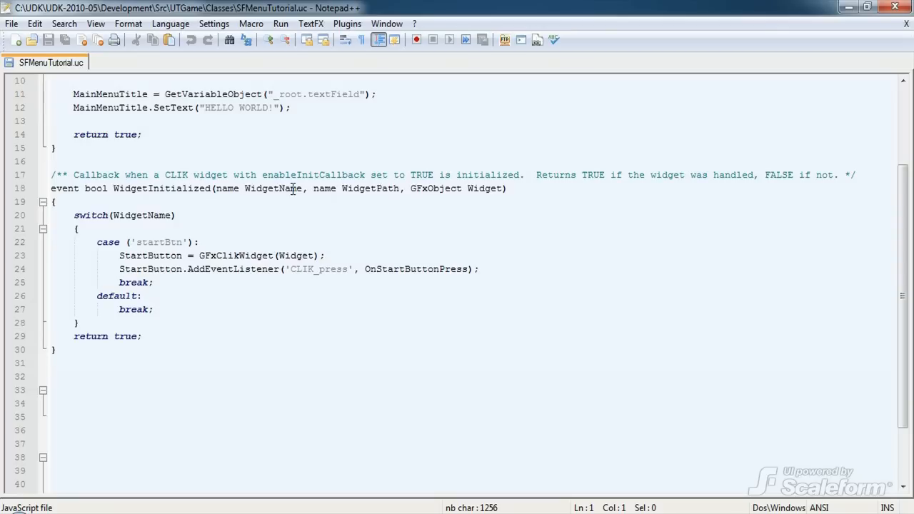
{"action": "mouse_move", "coordinate": [344, 191]}
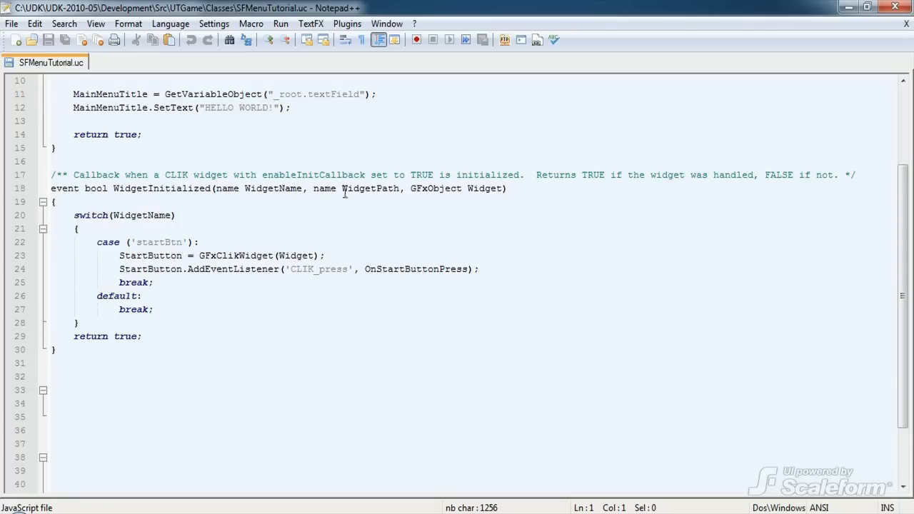
{"action": "mouse_move", "coordinate": [389, 189]}
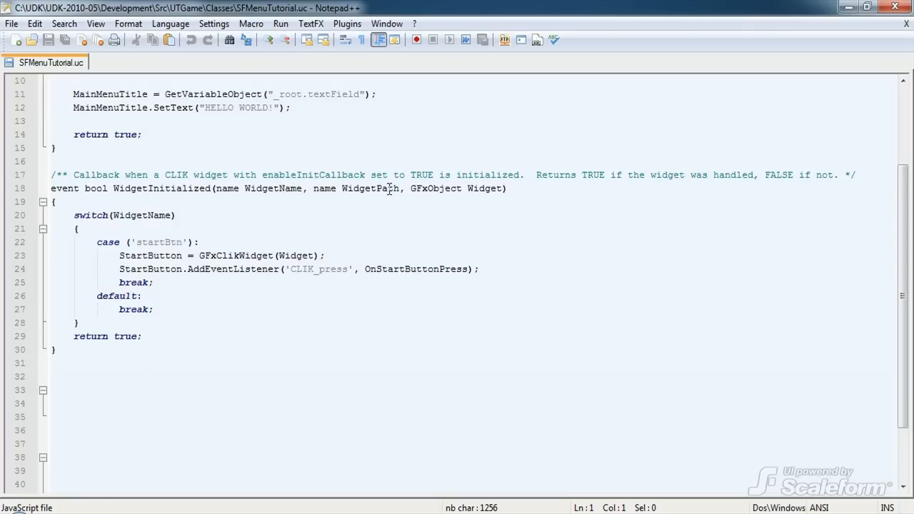
{"action": "mouse_move", "coordinate": [471, 193]}
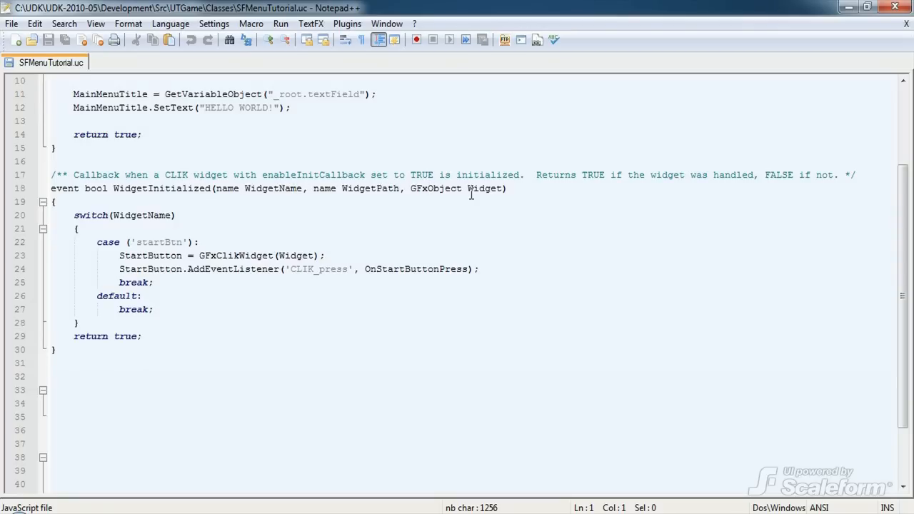
{"action": "mouse_move", "coordinate": [409, 197]}
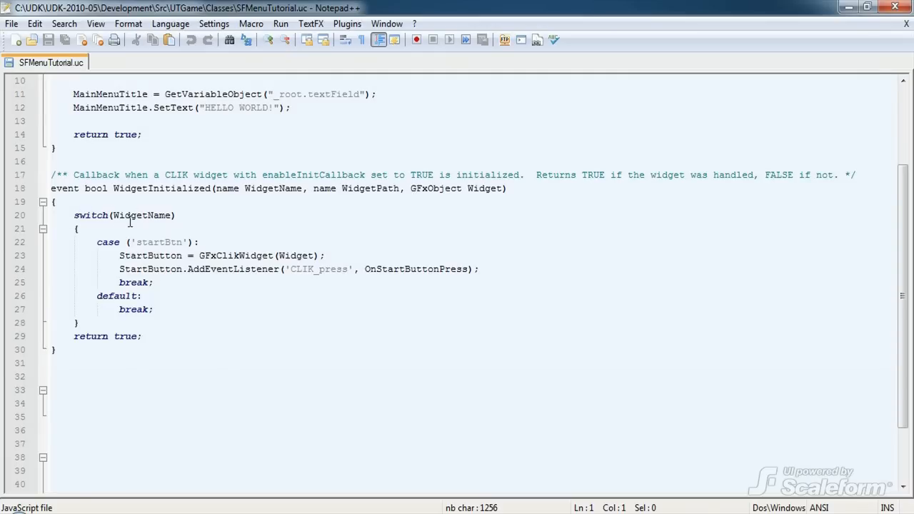
{"action": "mouse_move", "coordinate": [162, 215]}
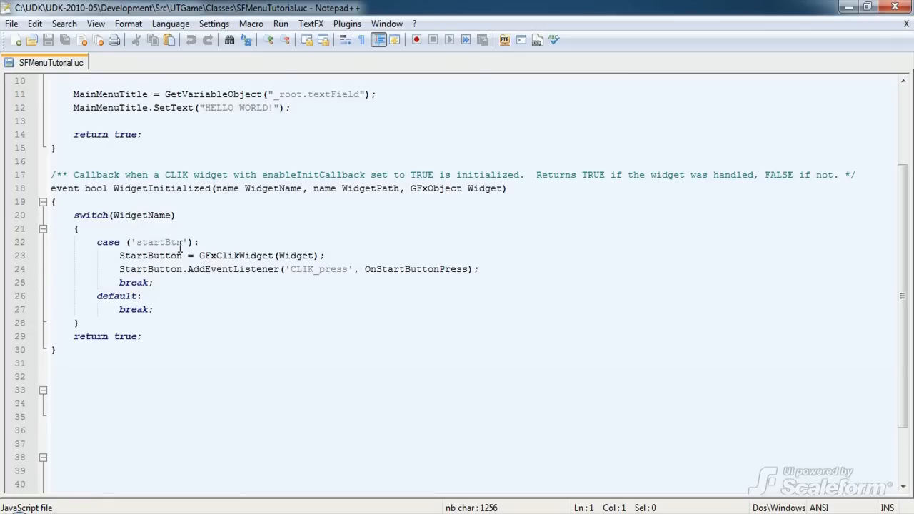
{"action": "mouse_move", "coordinate": [139, 256]}
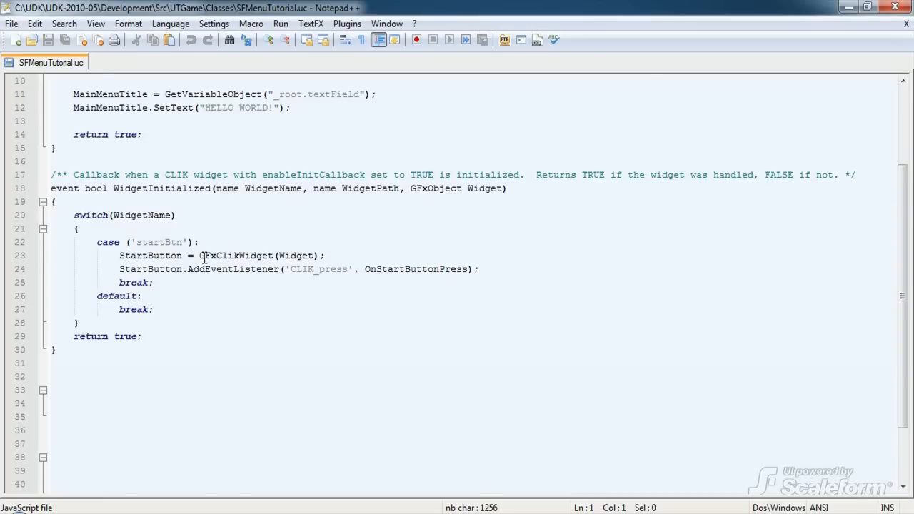
{"action": "mouse_move", "coordinate": [310, 257]}
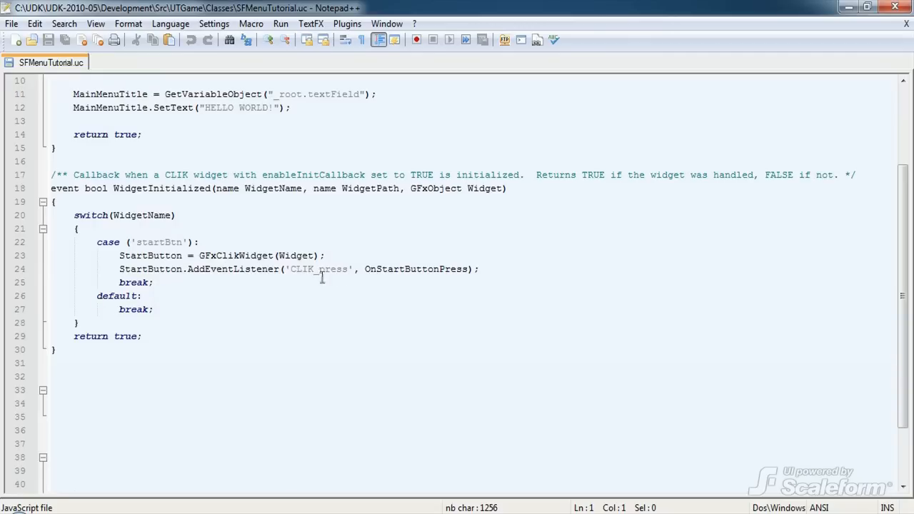
{"action": "mouse_move", "coordinate": [332, 277]}
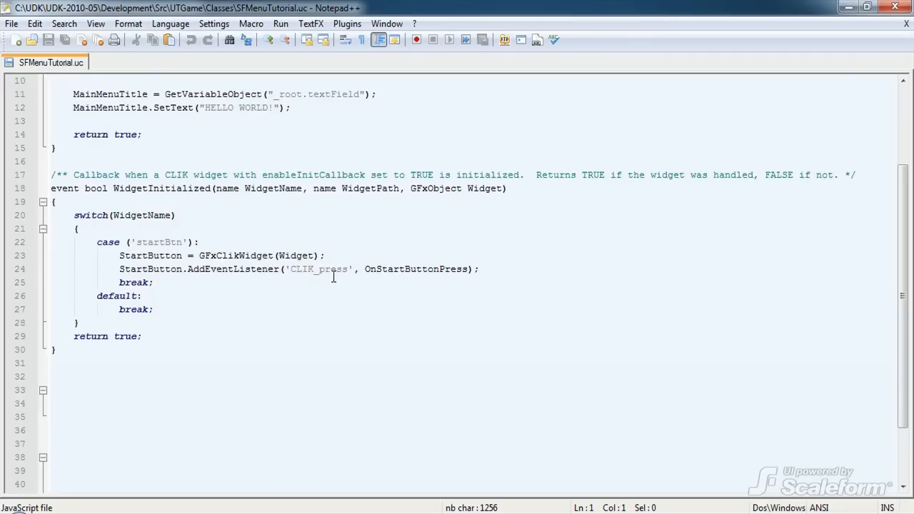
{"action": "mouse_move", "coordinate": [337, 277]}
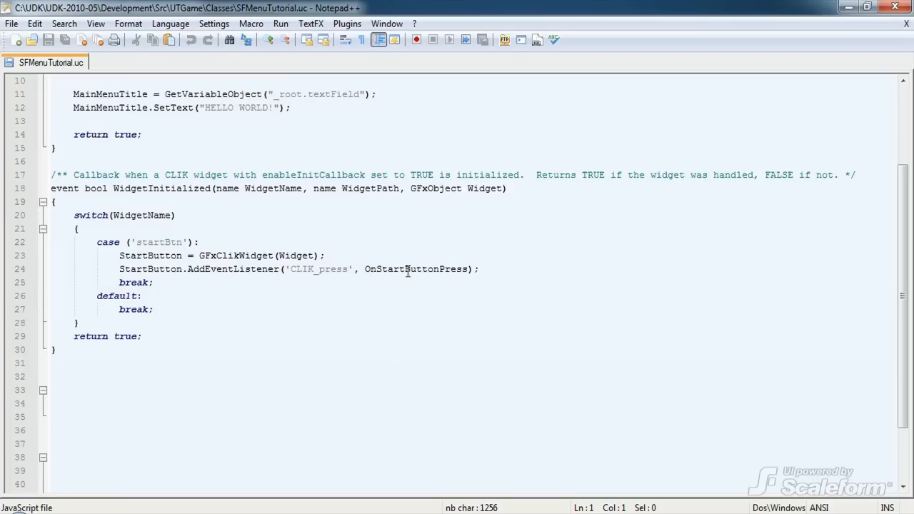
{"action": "mouse_move", "coordinate": [440, 283]}
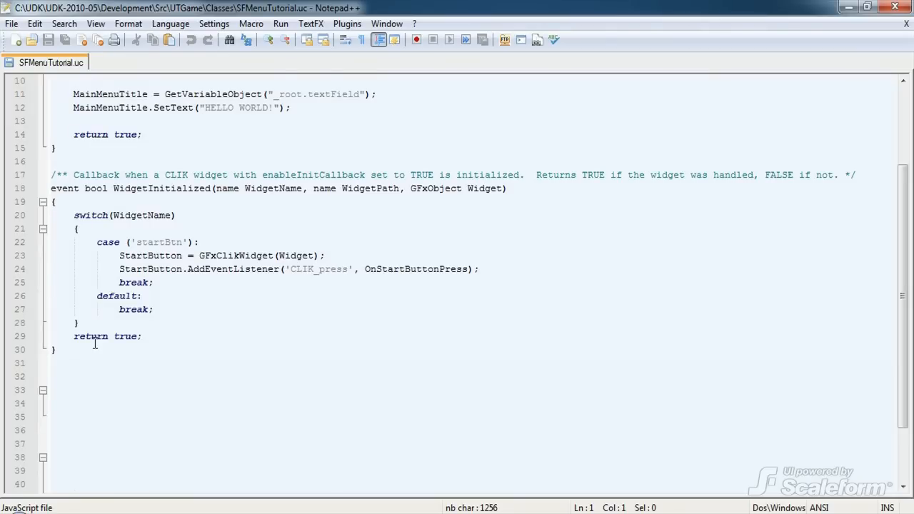
Scroll down through SFMenuTutorial.uc to where the new functions go
{"action": "scroll", "scroll_direction": "down", "scroll_amount": 3}
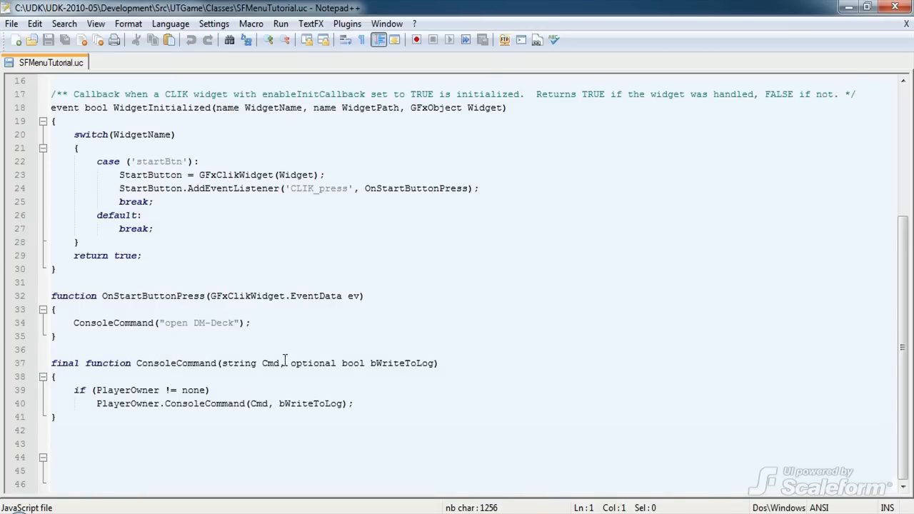
{"action": "mouse_move", "coordinate": [132, 422]}
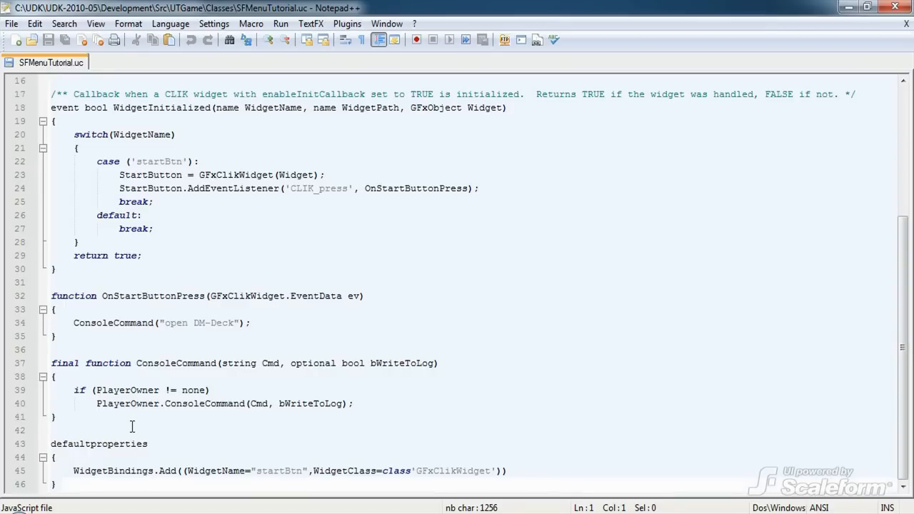
{"action": "mouse_move", "coordinate": [153, 475]}
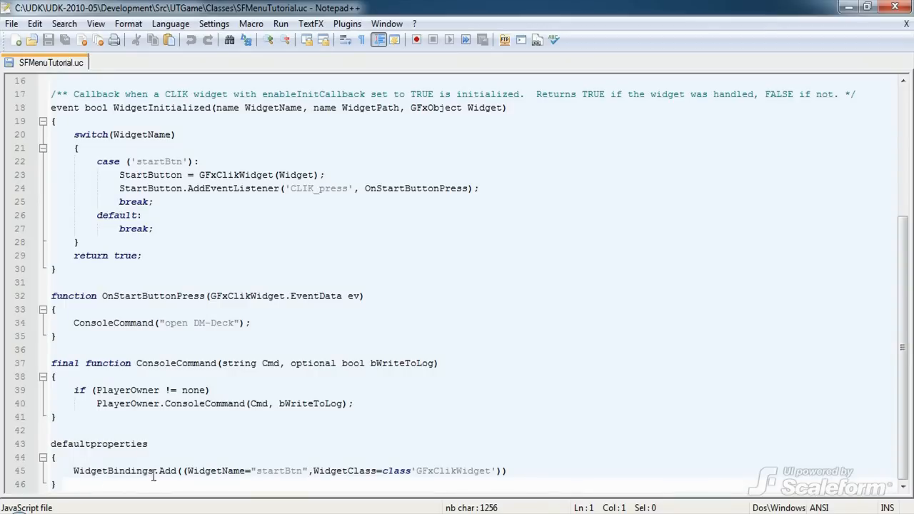
{"action": "mouse_move", "coordinate": [184, 476]}
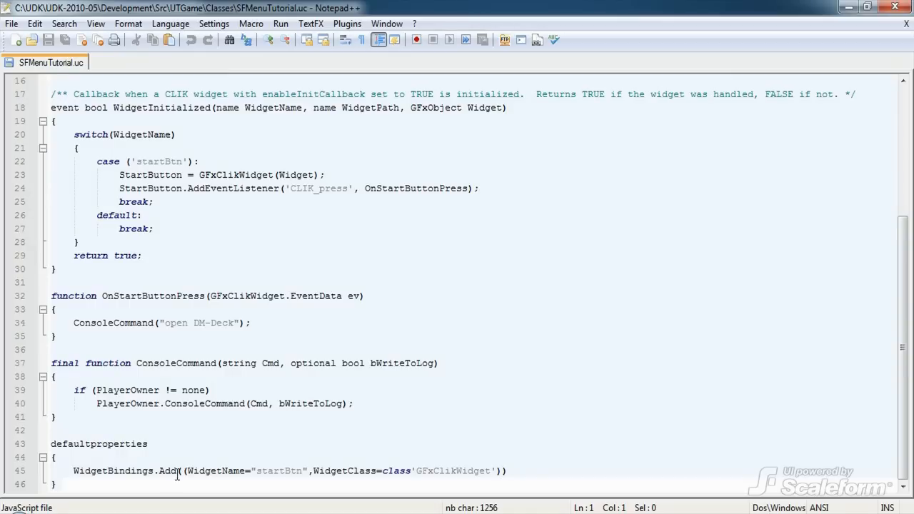
{"action": "left_click", "coordinate": [11, 23]}
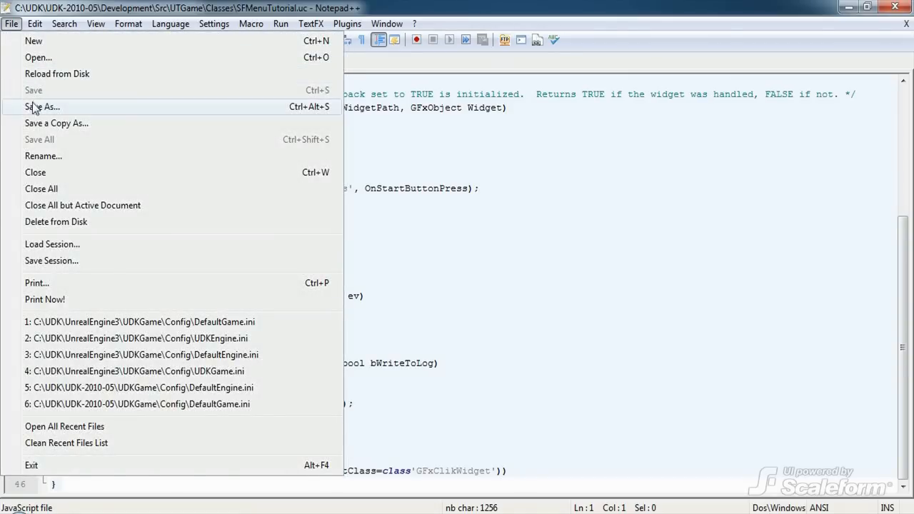
{"action": "left_click", "coordinate": [43, 106]}
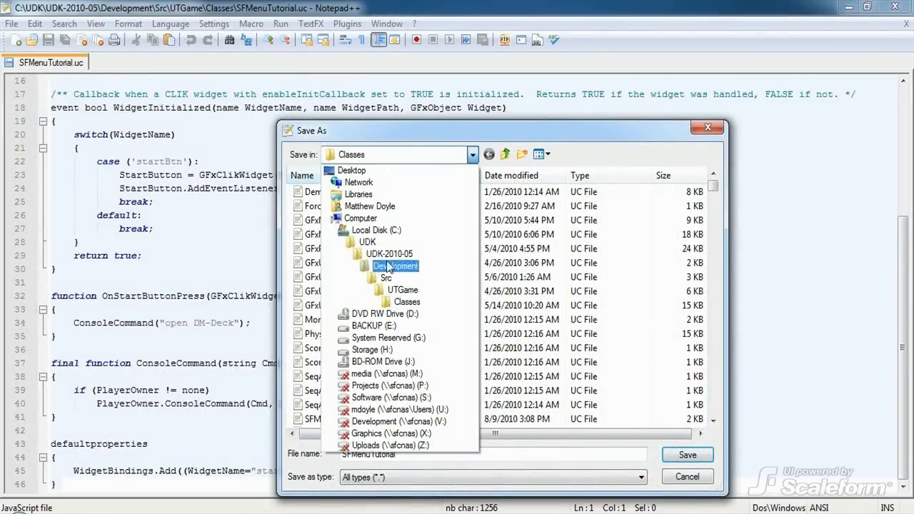
{"action": "left_click", "coordinate": [395, 266]}
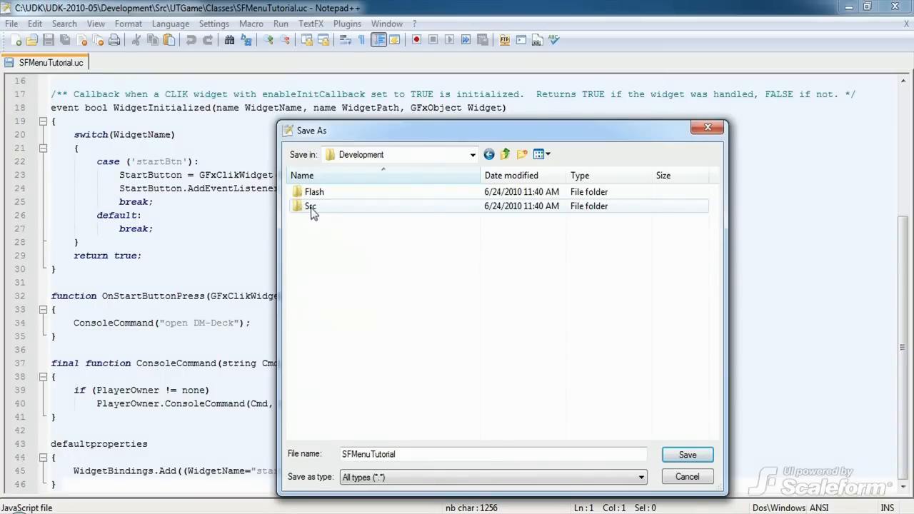
{"action": "double_click", "coordinate": [311, 206]}
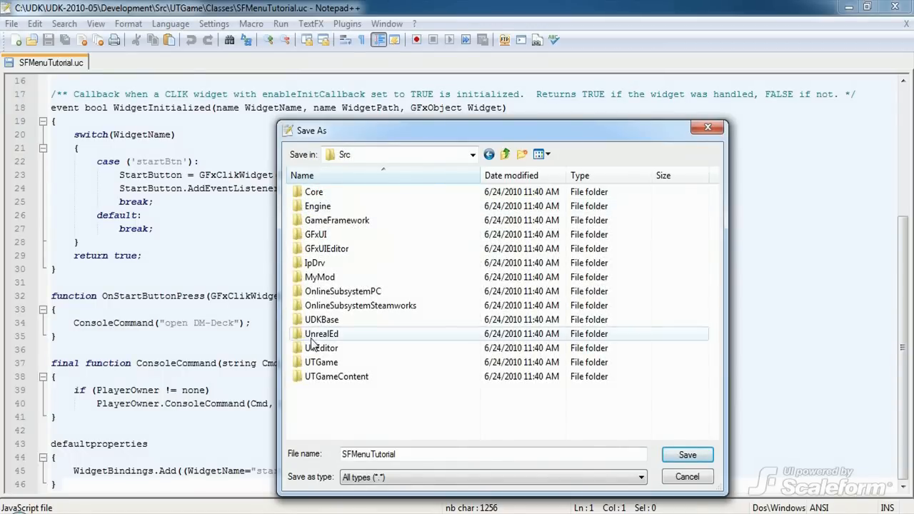
{"action": "double_click", "coordinate": [320, 362]}
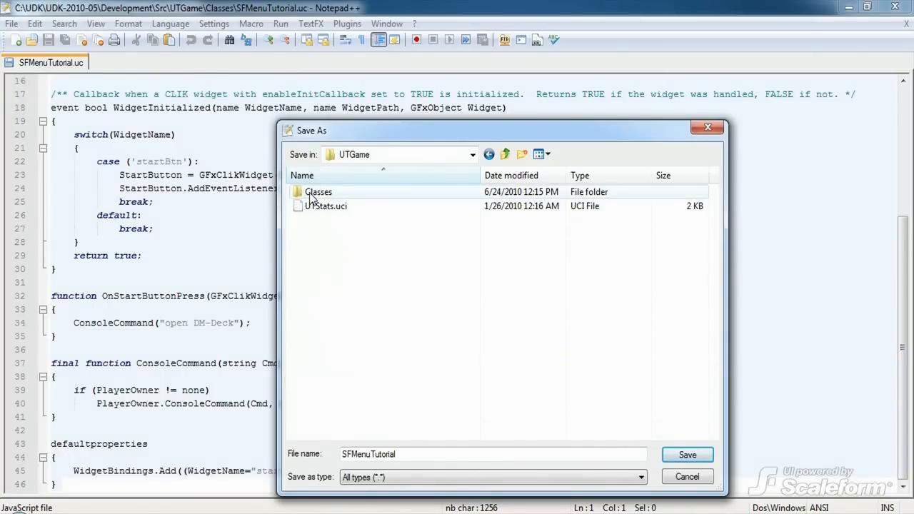
{"action": "double_click", "coordinate": [318, 191]}
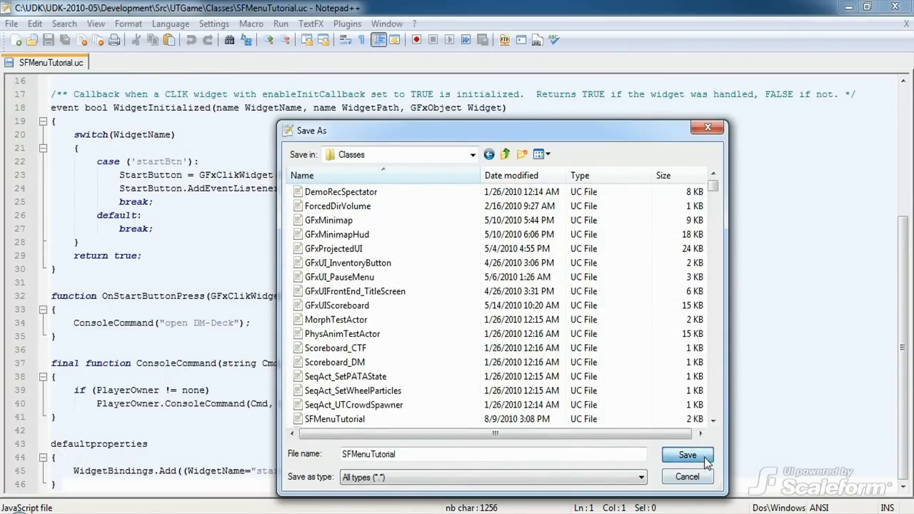
{"action": "left_click", "coordinate": [686, 456]}
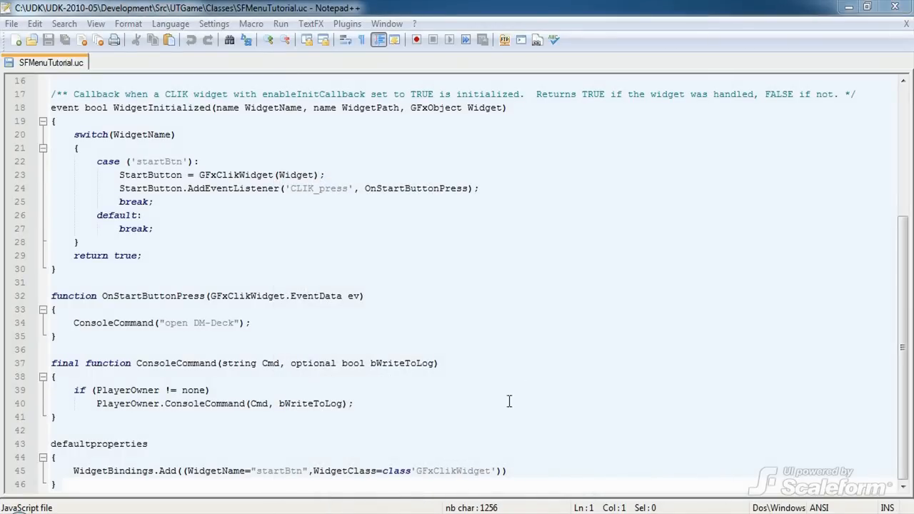
{"action": "mouse_move", "coordinate": [519, 387]}
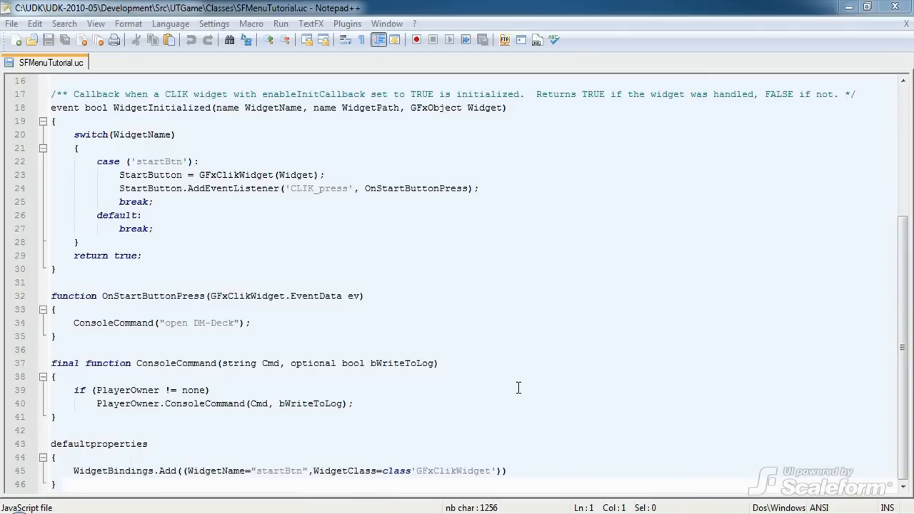
{"action": "mouse_move", "coordinate": [531, 379]}
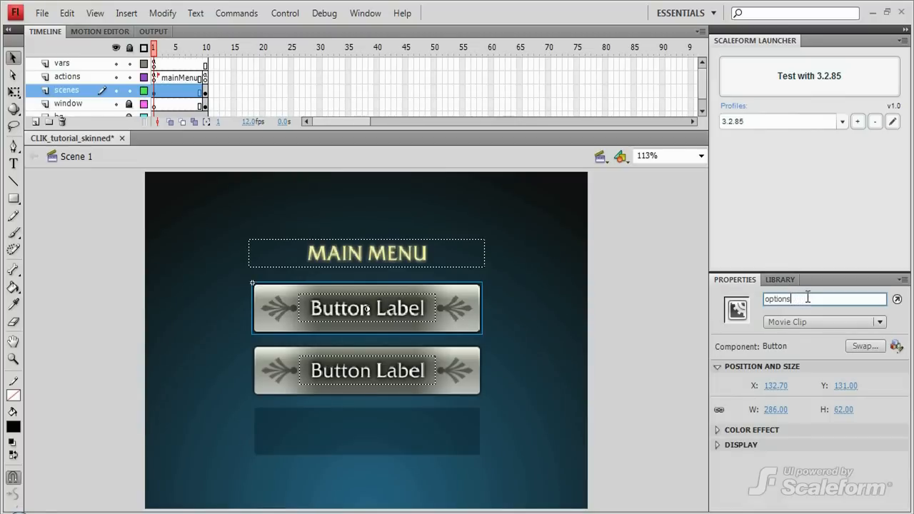
Name the top button startBtn, relabel it from OPTIONS to START, and test the movie
{"action": "type", "text": "startBtn"}
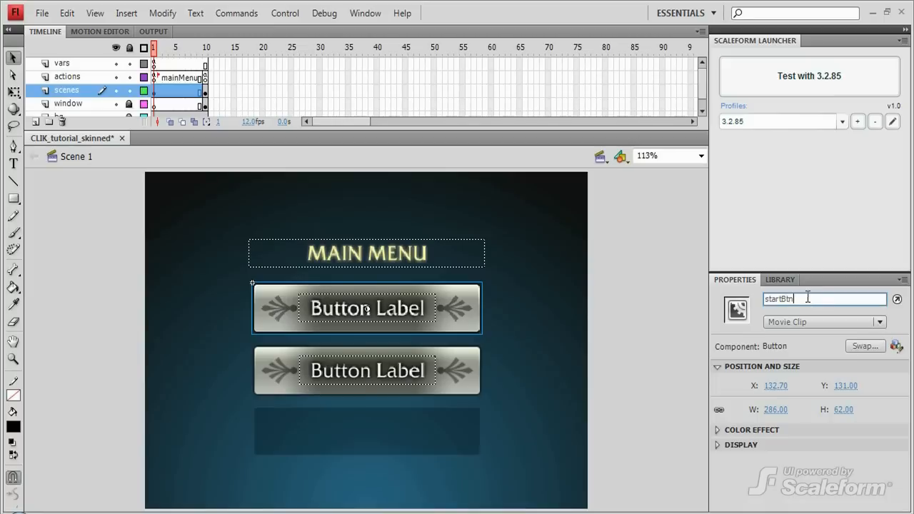
{"action": "mouse_move", "coordinate": [810, 313]}
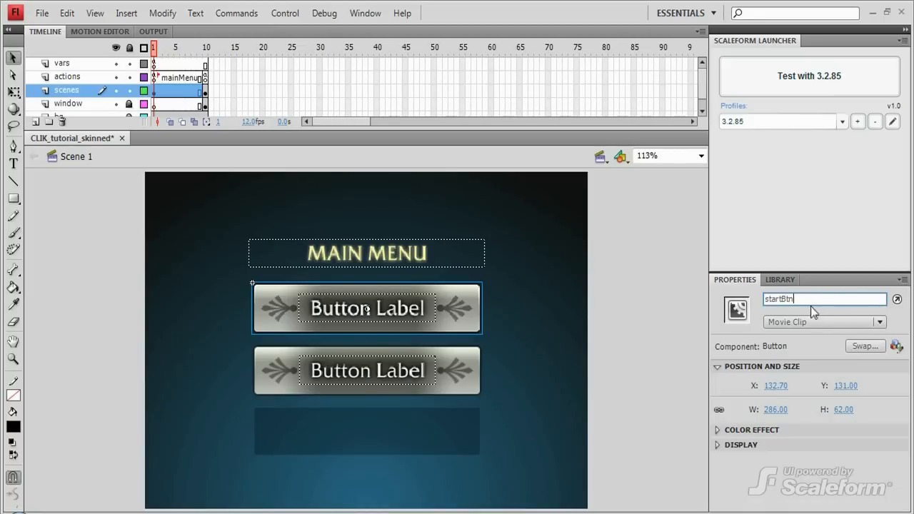
{"action": "left_click", "coordinate": [365, 12]}
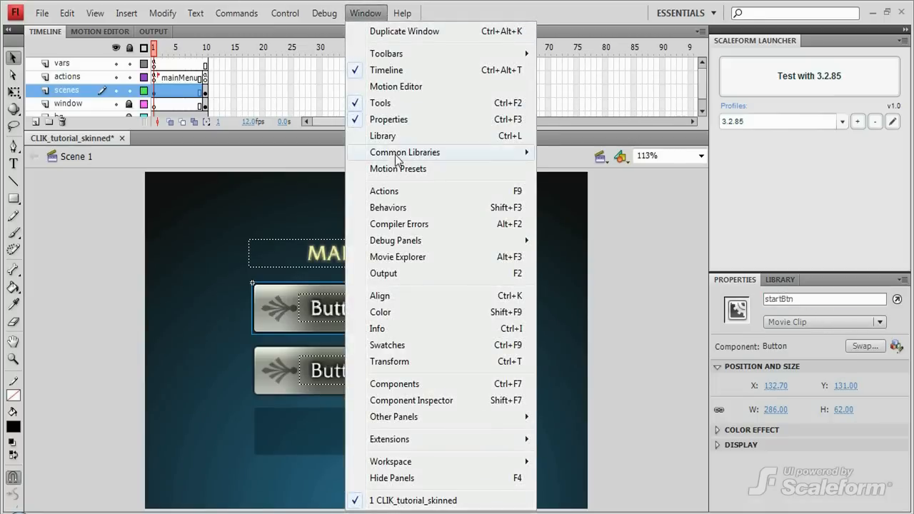
{"action": "left_click", "coordinate": [411, 400]}
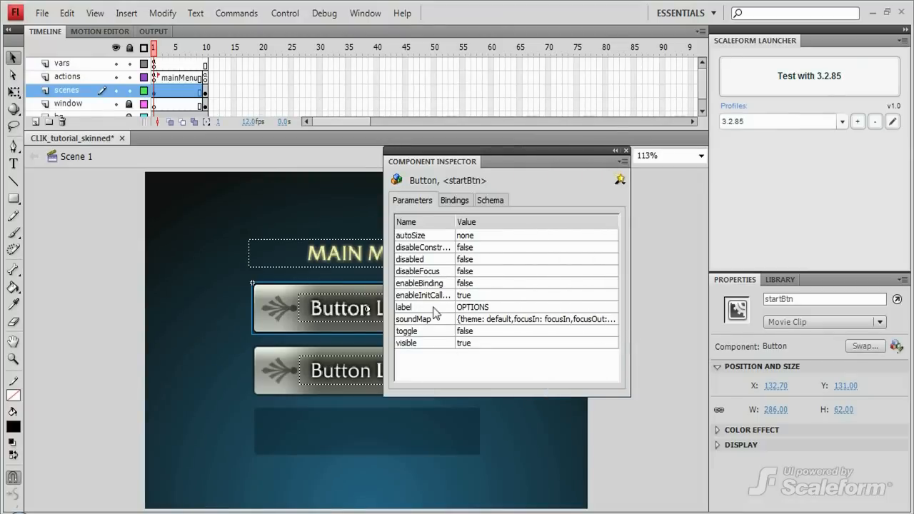
{"action": "double_click", "coordinate": [472, 307]}
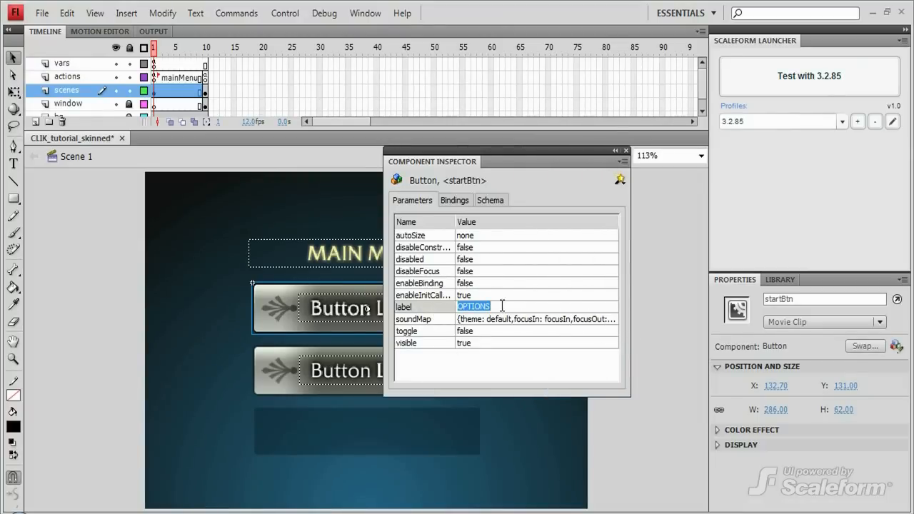
{"action": "type", "text": "START"}
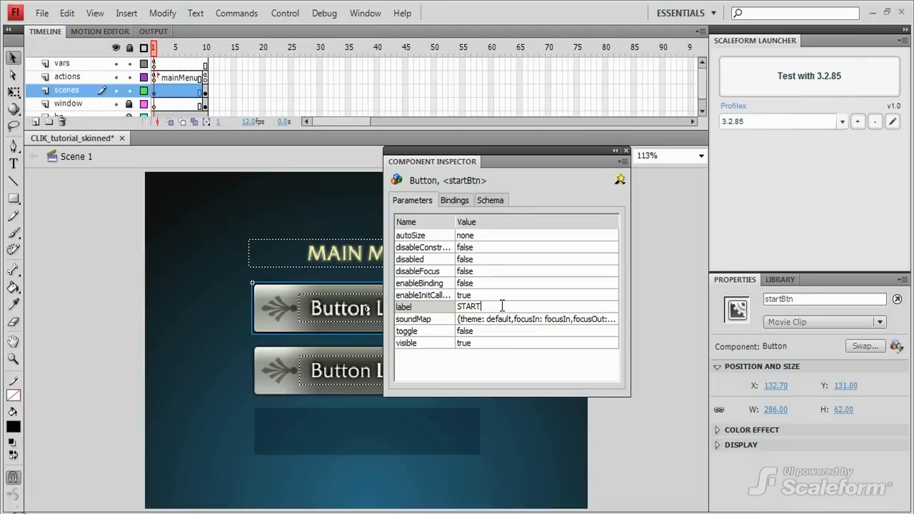
{"action": "left_click", "coordinate": [626, 150]}
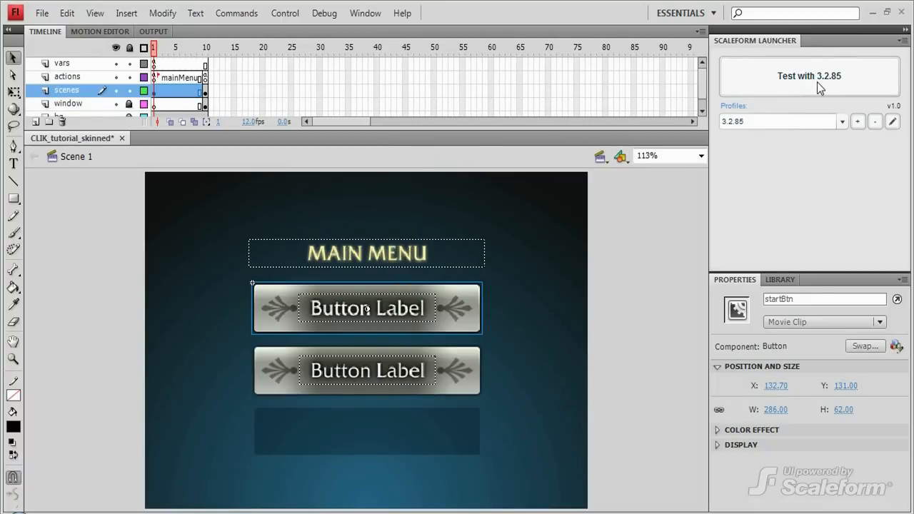
{"action": "left_click", "coordinate": [809, 76]}
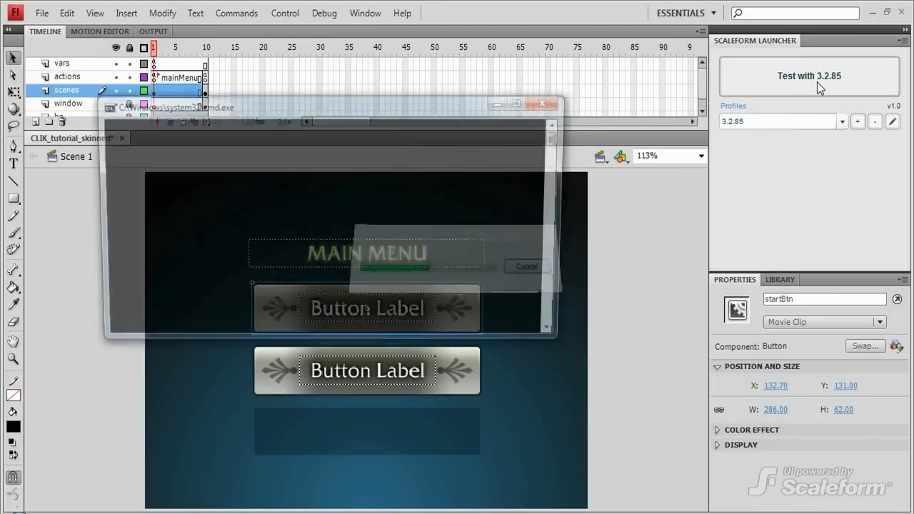
{"action": "left_click", "coordinate": [809, 76]}
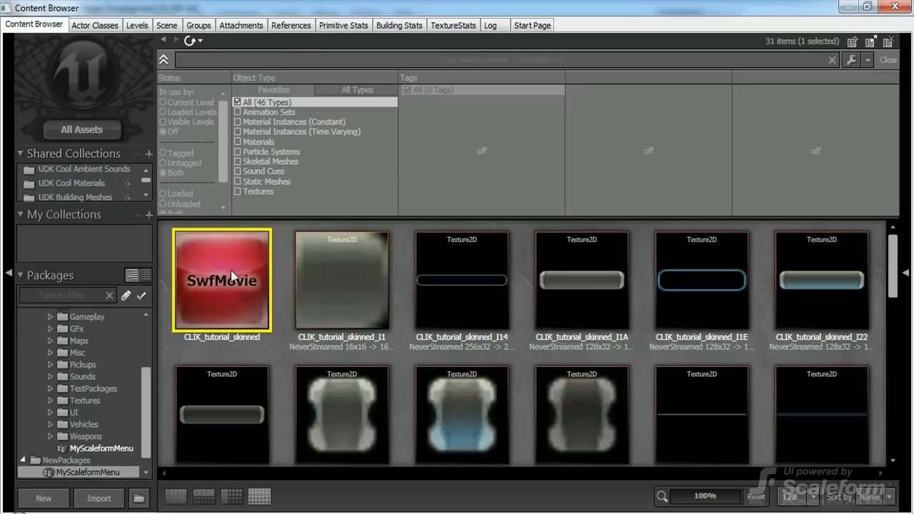
{"action": "mouse_move", "coordinate": [236, 280]}
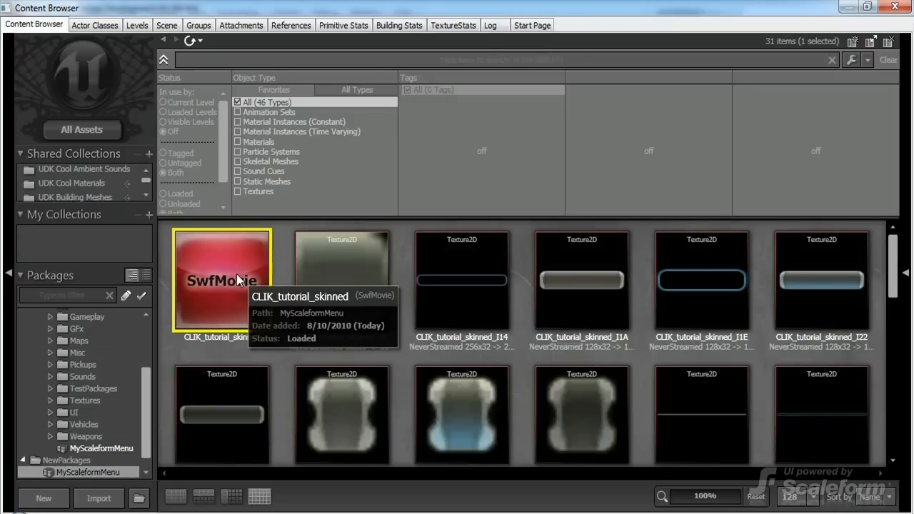
Reimport the CLIK_tutorial_skinned SwfMovie through its Content Browser context menu
{"action": "right_click", "coordinate": [222, 279]}
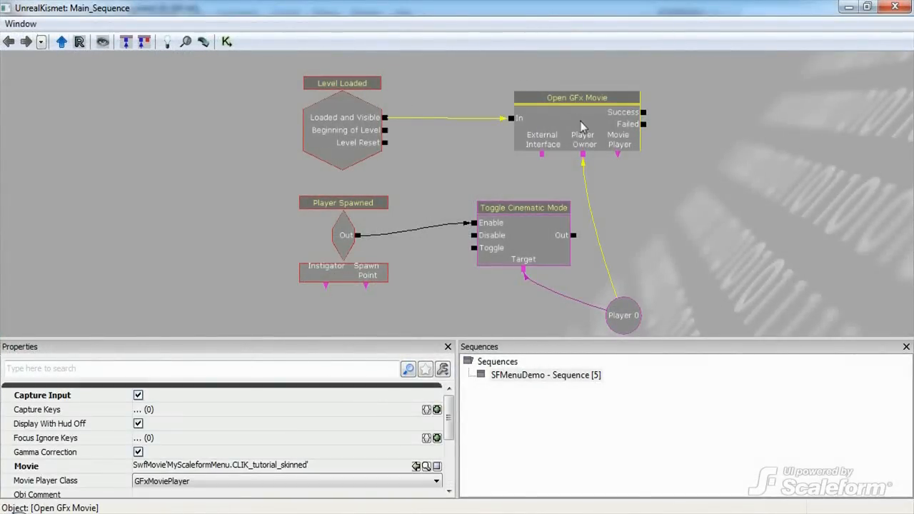
Pick SFMenuTutorial from the Open GFx Movie's Movie Player Class dropdown
{"action": "left_click", "coordinate": [435, 480]}
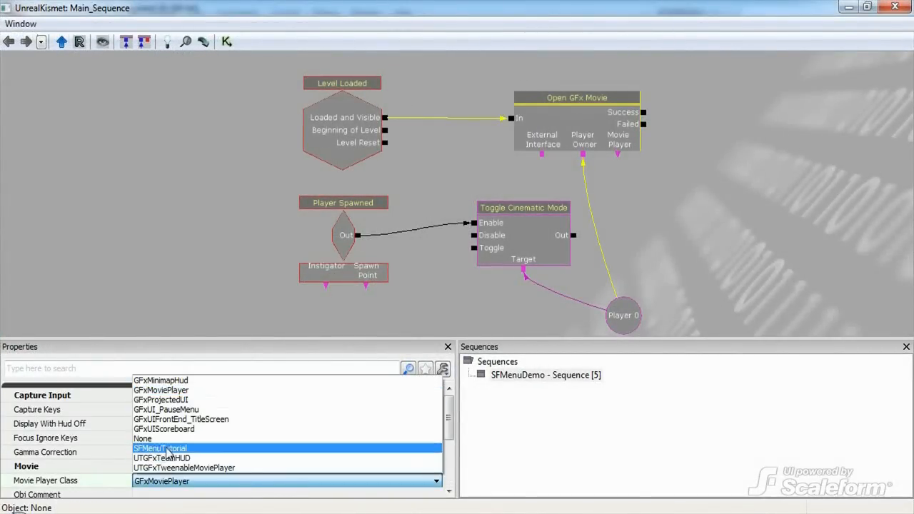
{"action": "left_click", "coordinate": [159, 448]}
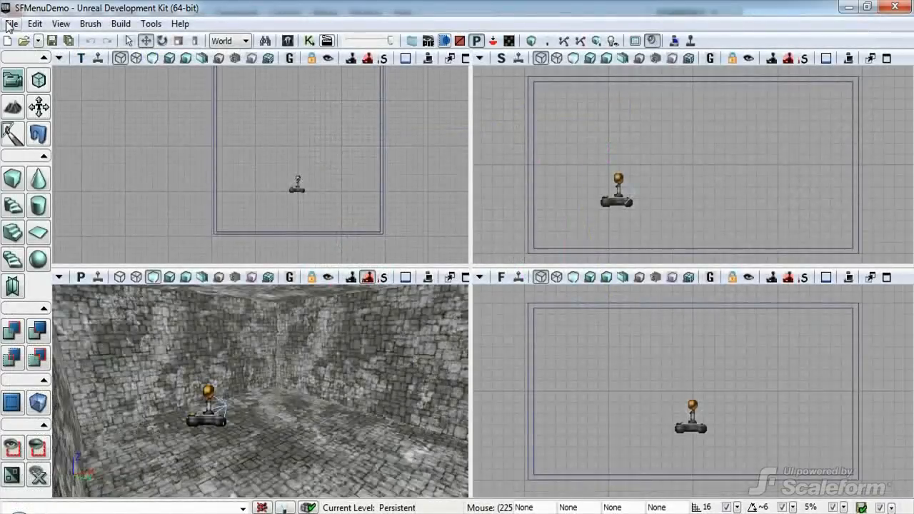
{"action": "mouse_move", "coordinate": [429, 220]}
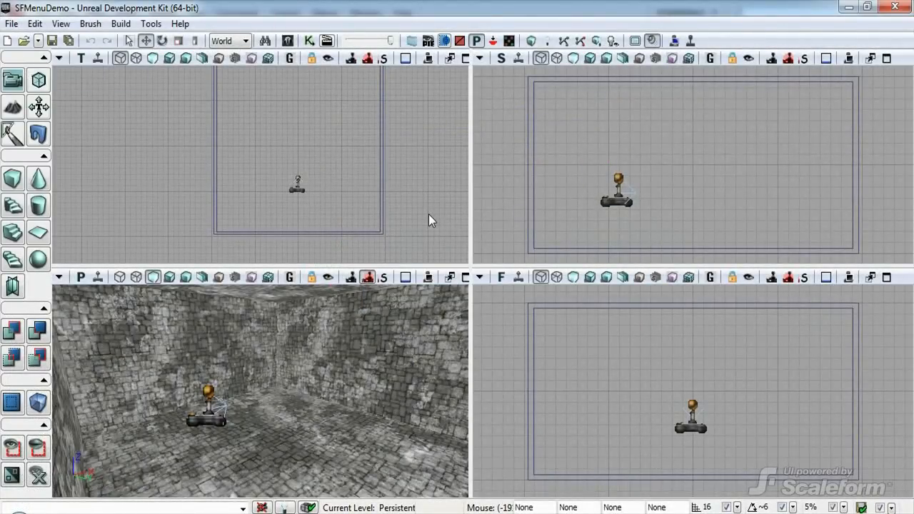
{"action": "mouse_move", "coordinate": [530, 293]}
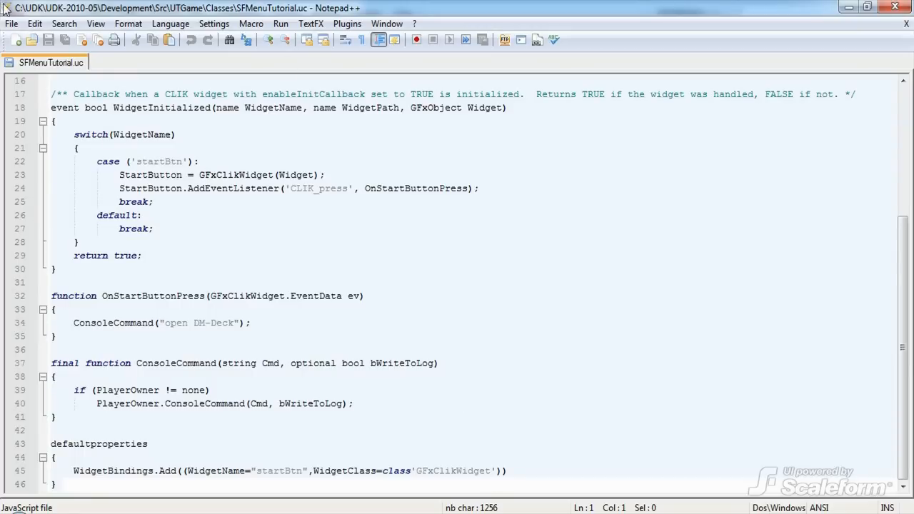
Open Config\DefaultEngine.ini and comment out the UDKFrontEnd map lines with ';'
{"action": "left_click", "coordinate": [64, 39]}
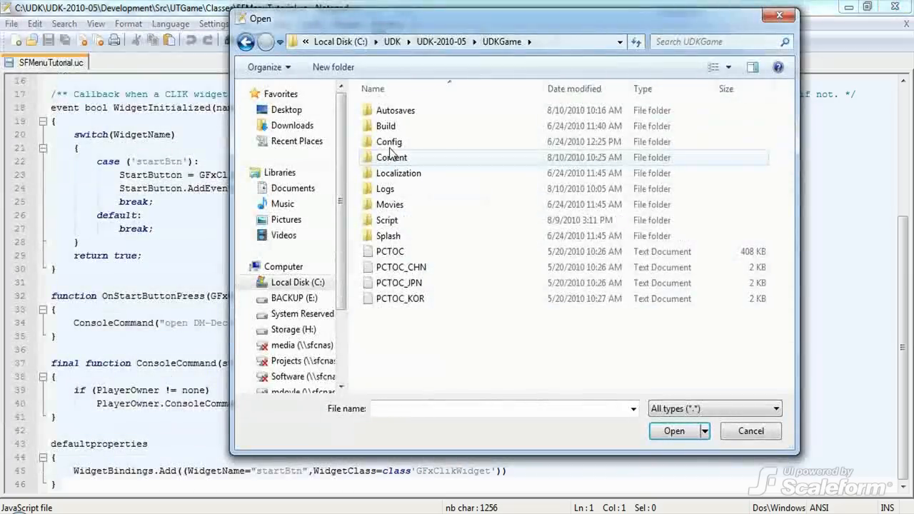
{"action": "double_click", "coordinate": [389, 142]}
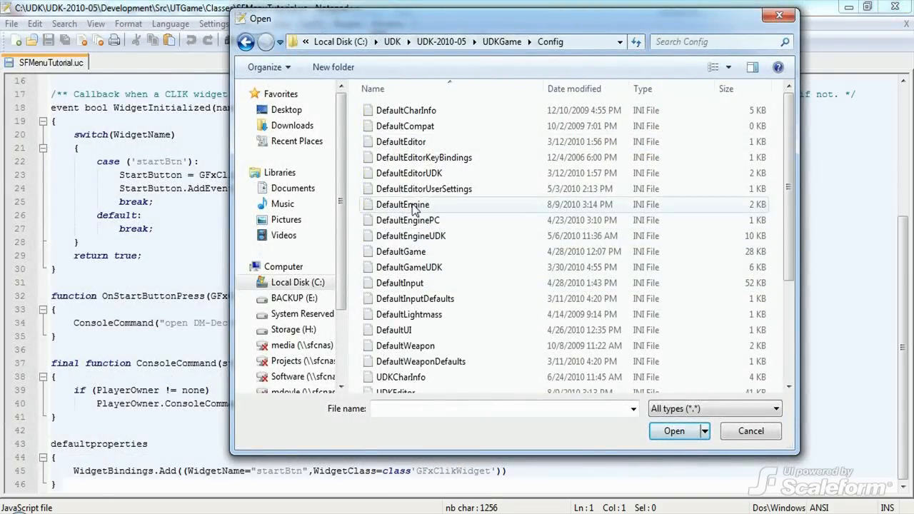
{"action": "double_click", "coordinate": [402, 204]}
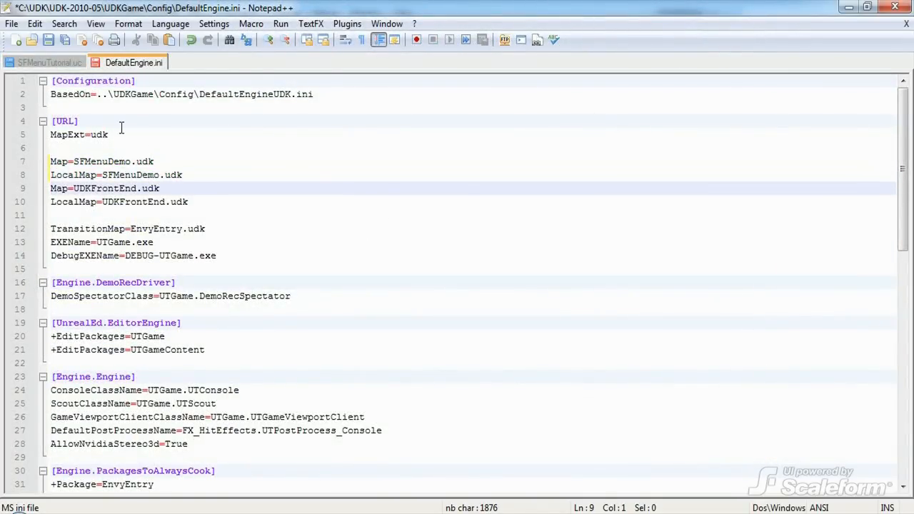
{"action": "type", "text": ";"}
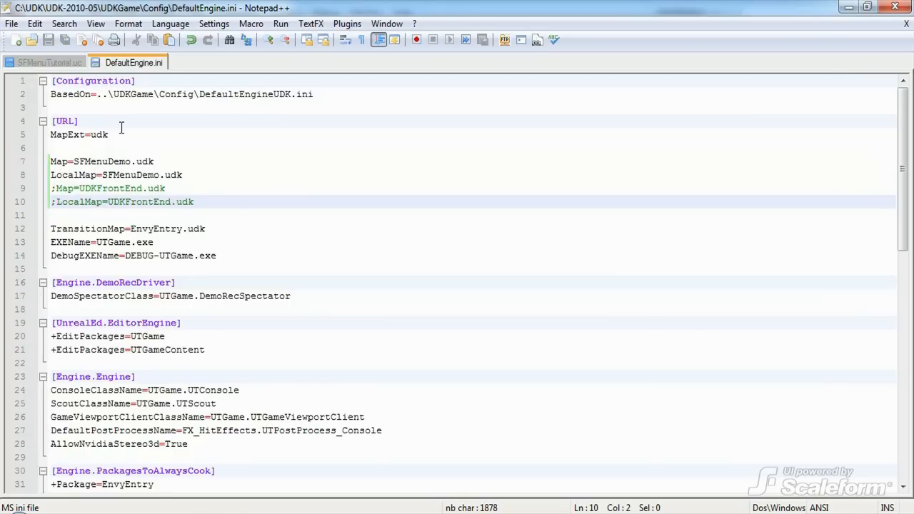
{"action": "mouse_move", "coordinate": [566, 162]}
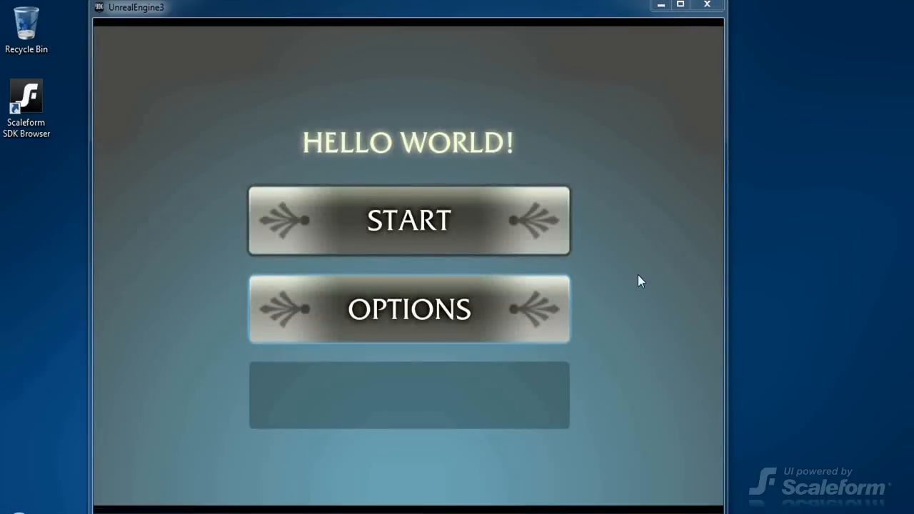
{"action": "mouse_move", "coordinate": [438, 162]}
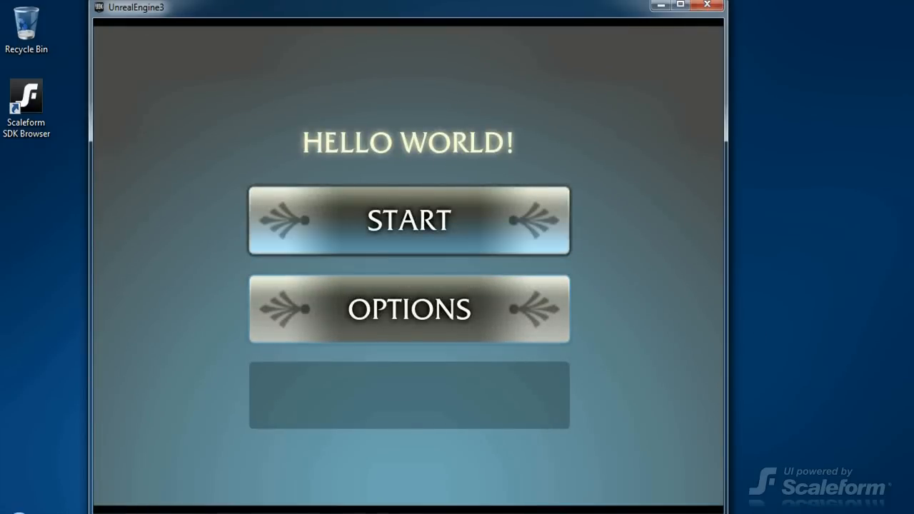
Press START on the HELLO WORLD! menu to load DM-Deck
{"action": "left_click", "coordinate": [408, 219]}
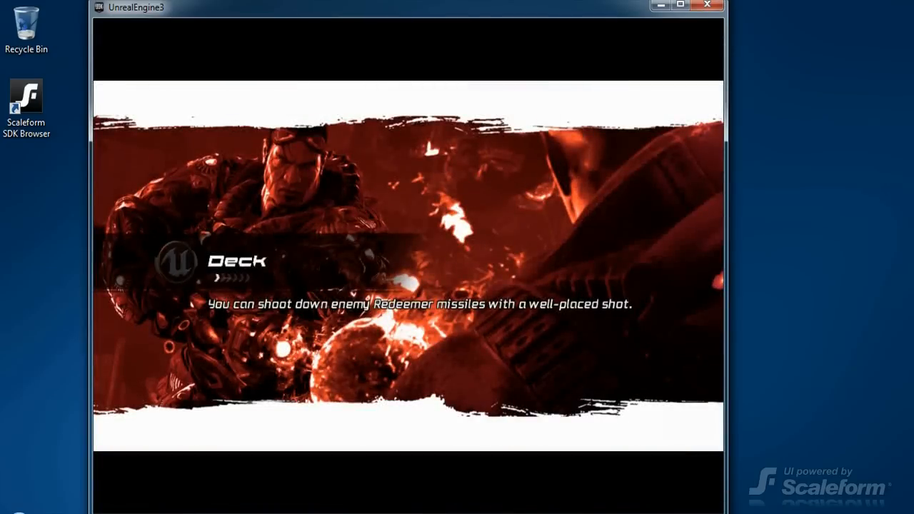